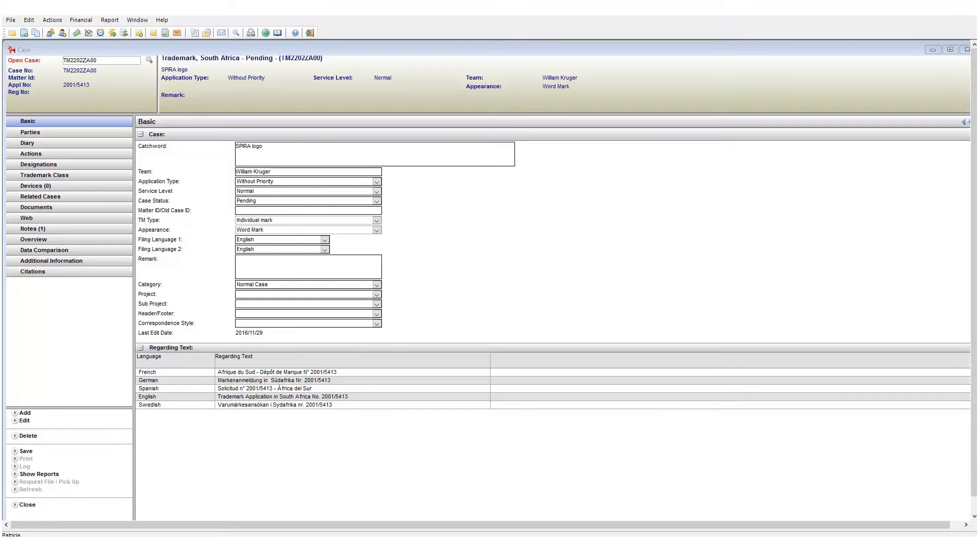
# Step: Show the Parties list and the Account Address contact's email, closing the email draft unsent
pyautogui.click(29, 132)
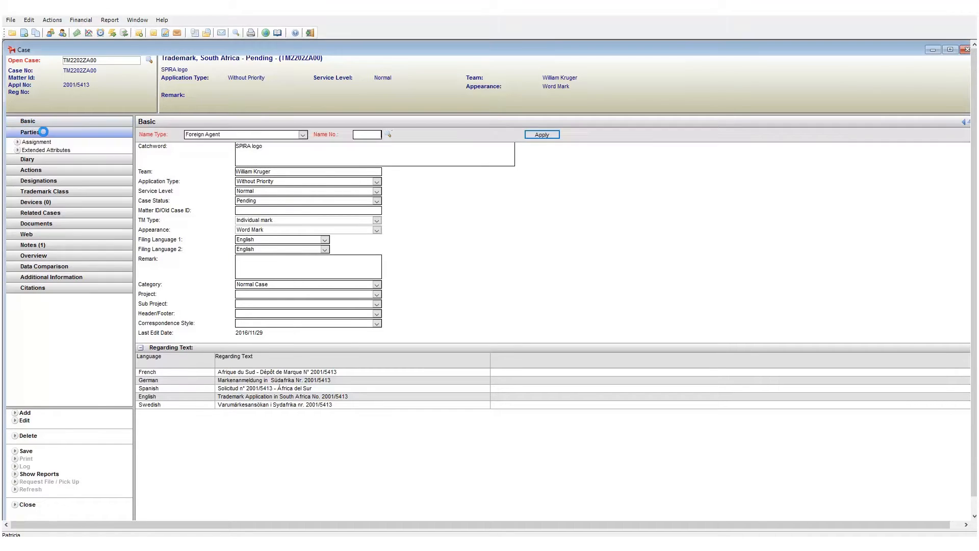
pyautogui.click(30, 132)
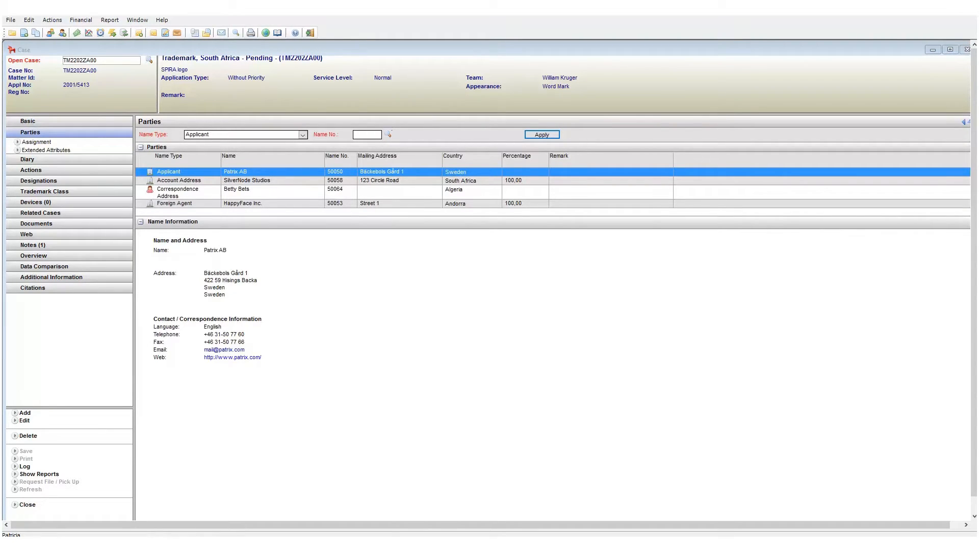
pyautogui.moveTo(244, 224)
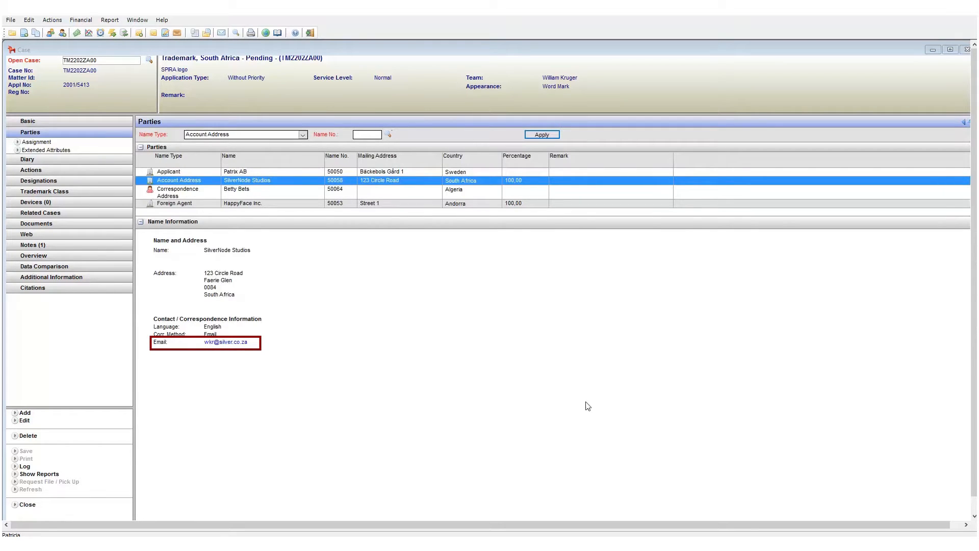
pyautogui.moveTo(342, 390)
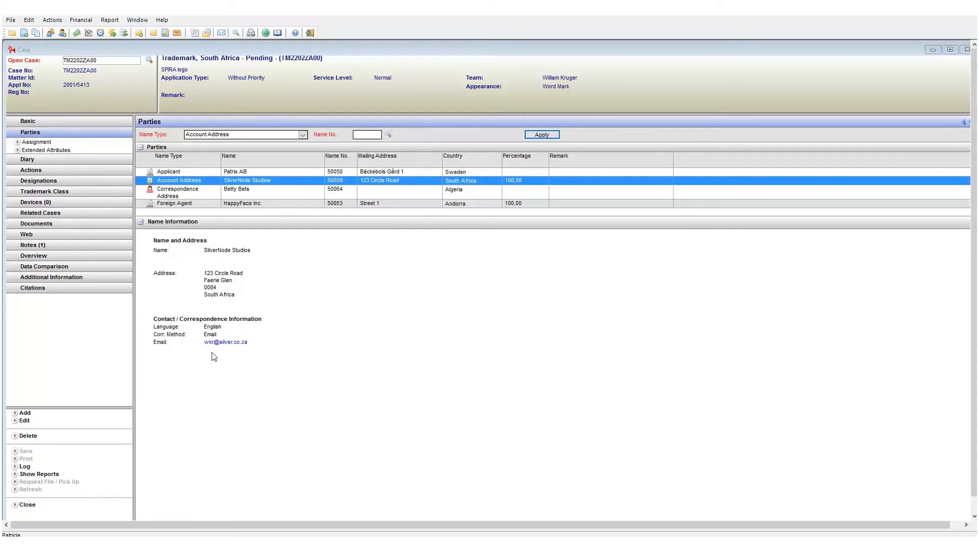
pyautogui.click(226, 341)
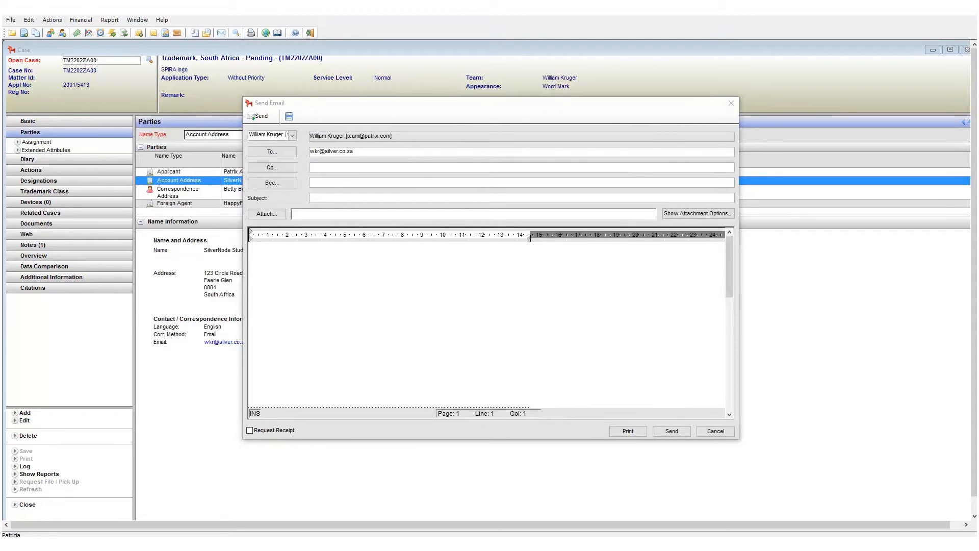
pyautogui.click(715, 430)
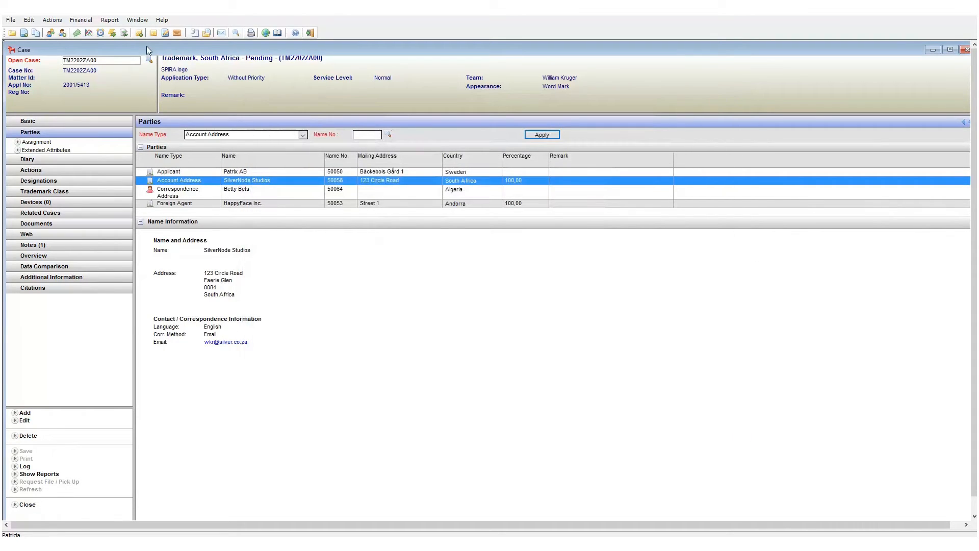
pyautogui.moveTo(165, 32)
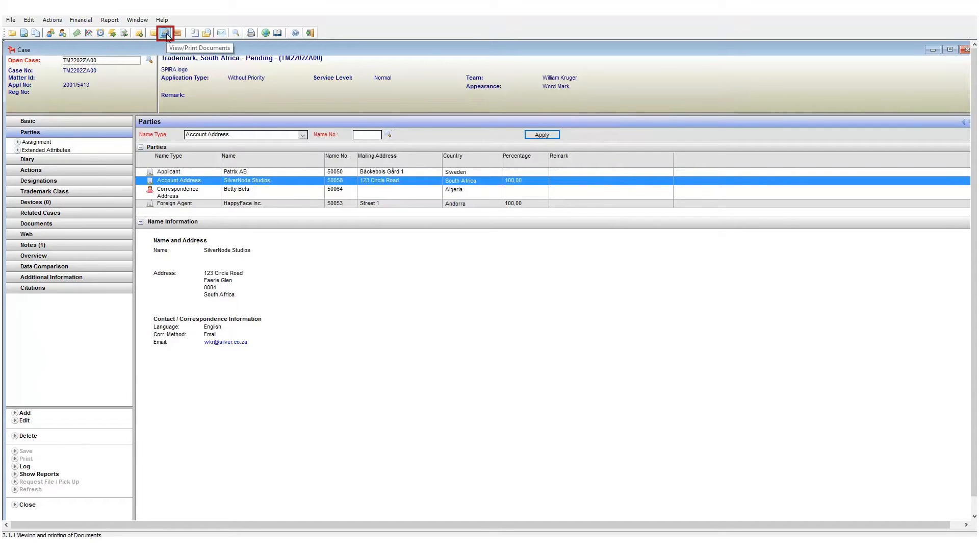
# Step: In Print Documents, tick TM013 Email Reminder to Client and set it to send the letter as an attachment
pyautogui.click(165, 32)
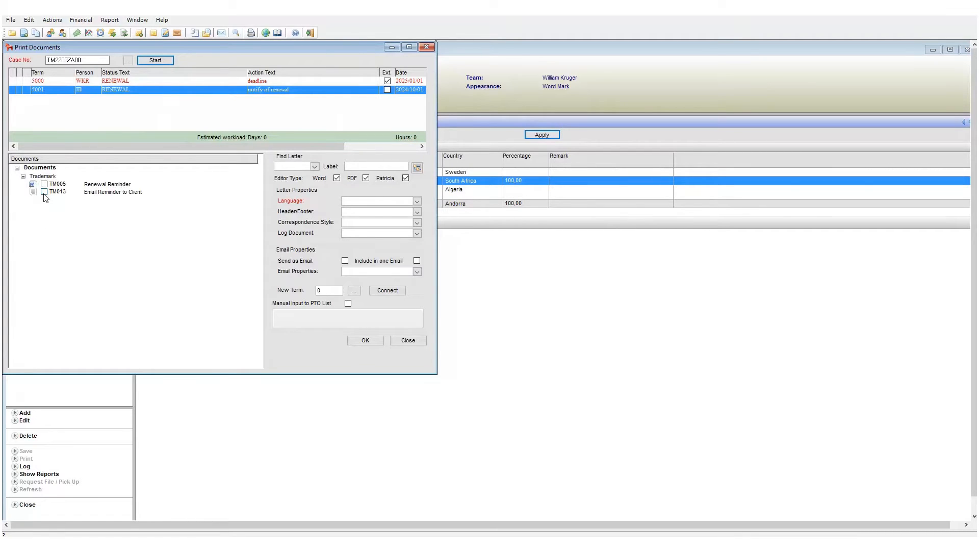
pyautogui.click(45, 191)
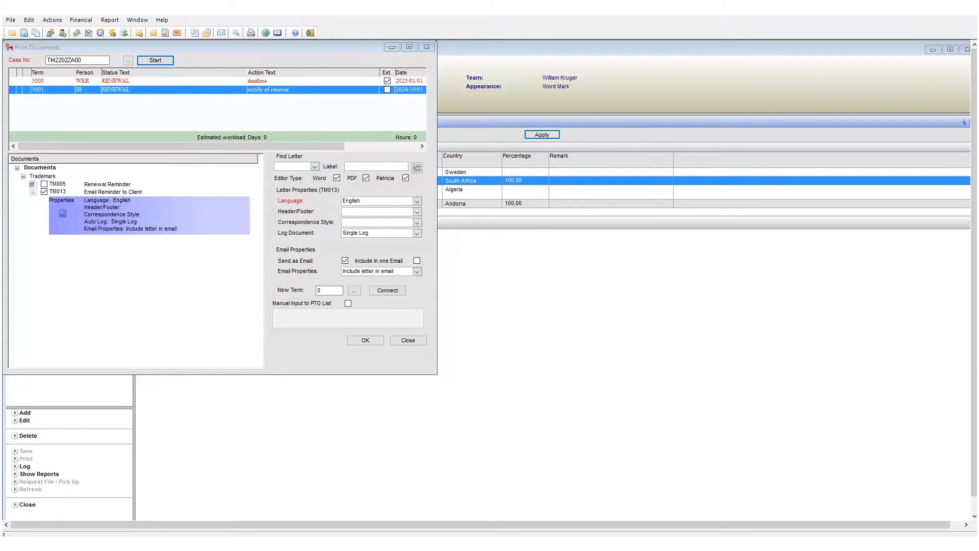
pyautogui.click(345, 260)
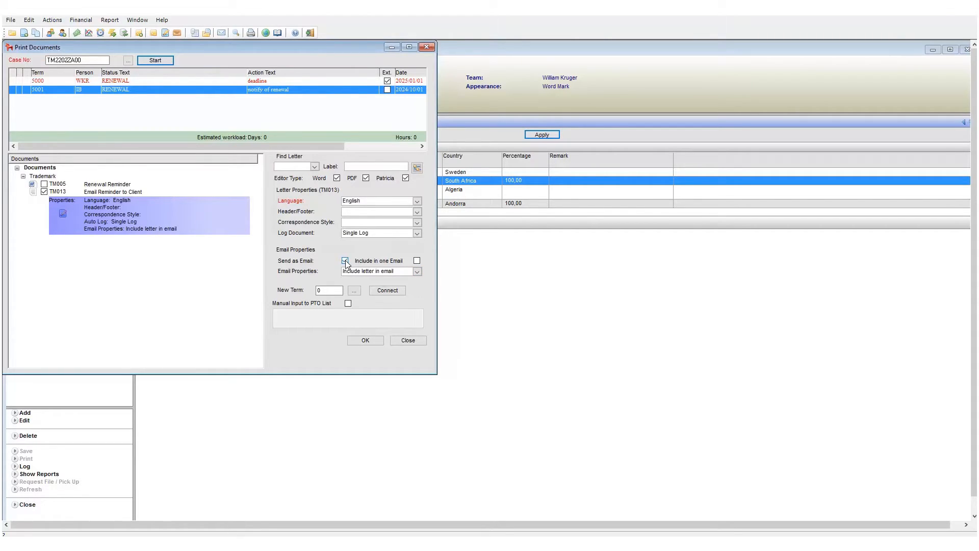
pyautogui.click(344, 261)
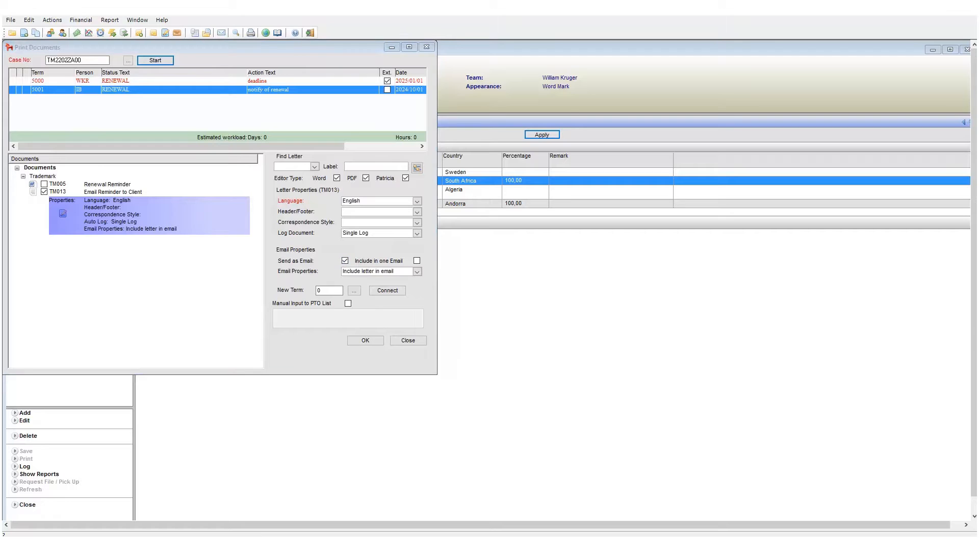
pyautogui.click(416, 271)
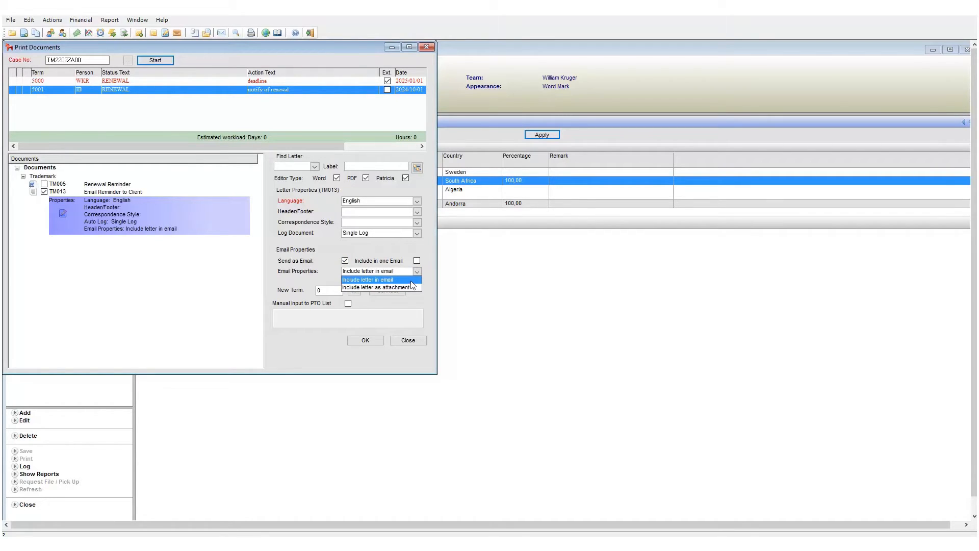
pyautogui.moveTo(401, 292)
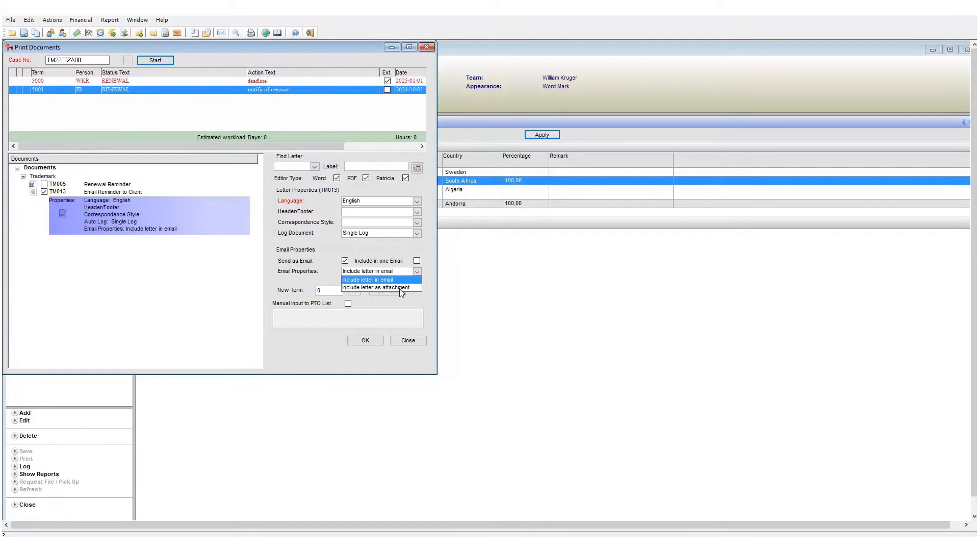
pyautogui.click(373, 288)
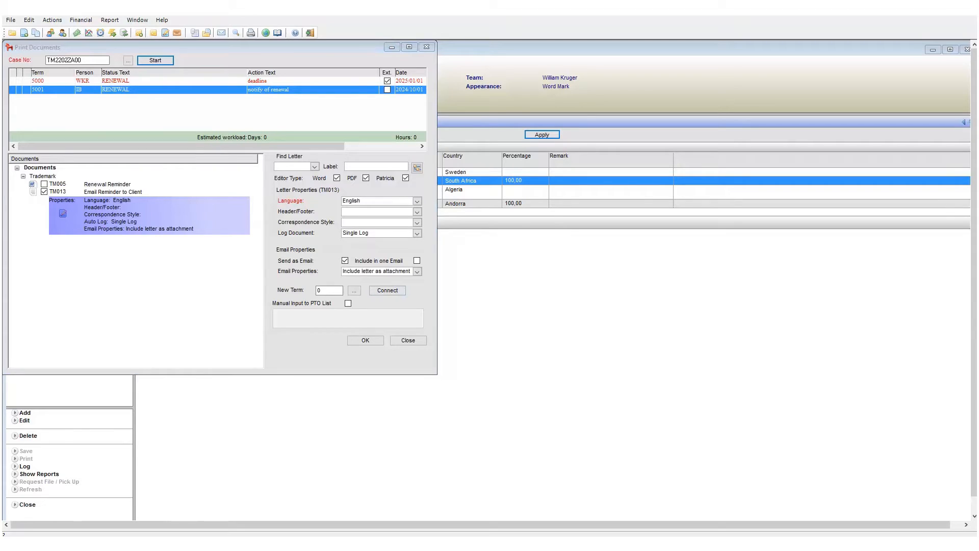
# Step: Switch the choice to the Renewal Reminder document, then leave no document ticked
pyautogui.click(43, 191)
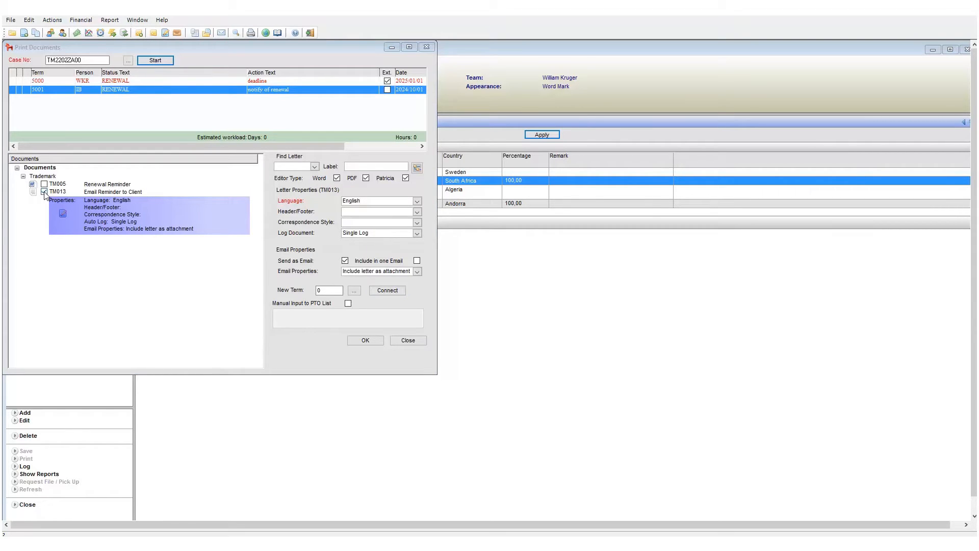
pyautogui.click(43, 184)
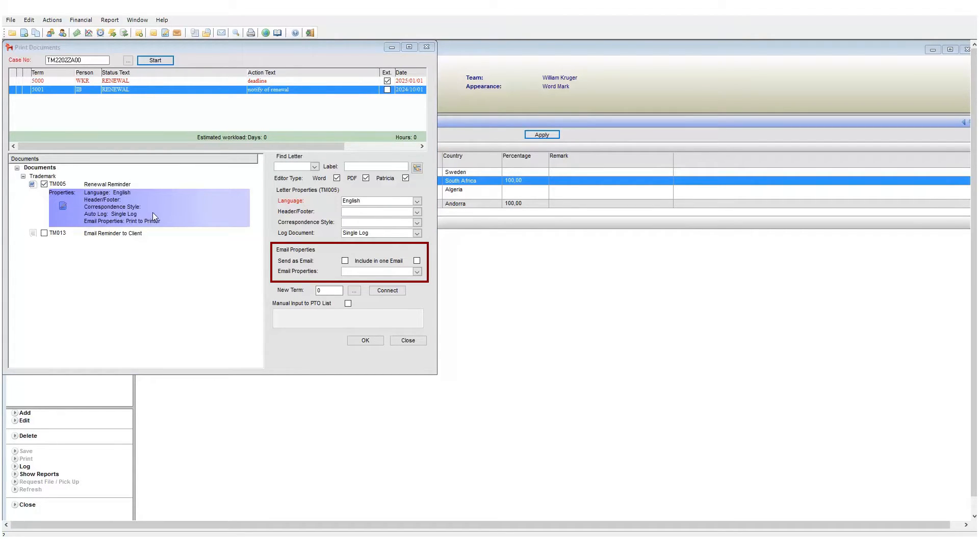
pyautogui.click(44, 184)
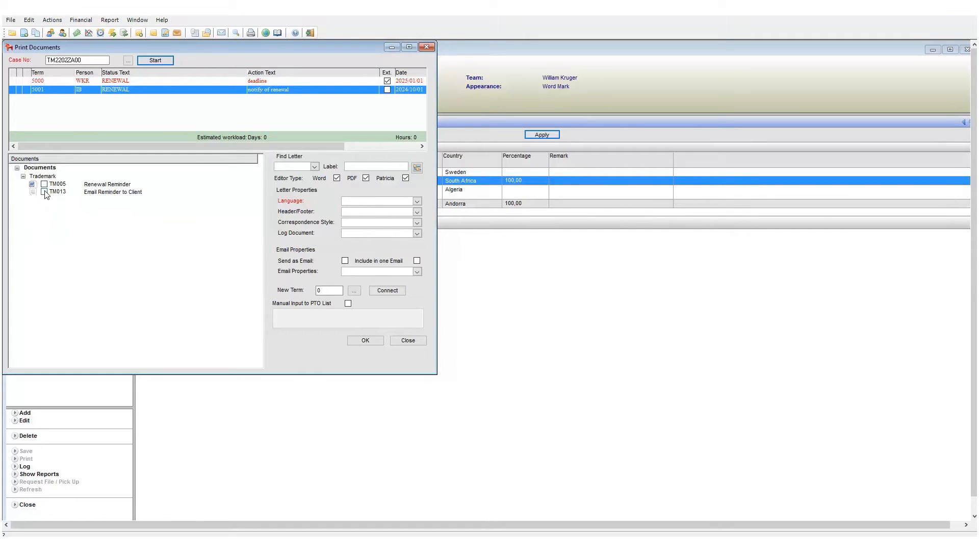
# Step: Tick TM013 Email Reminder to Client again, sent as email with the letter in the body
pyautogui.click(44, 191)
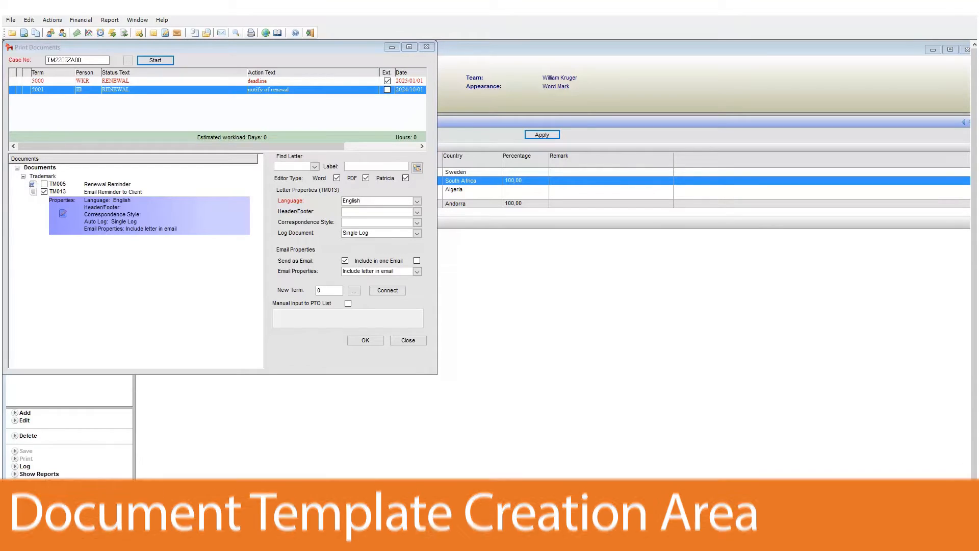
pyautogui.click(52, 20)
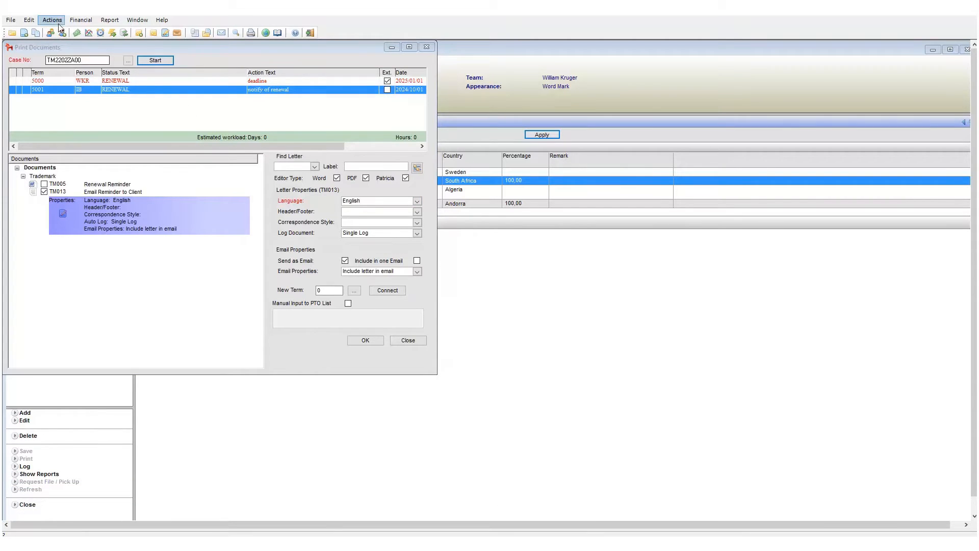
# Step: In Document Template Creation, expand Trademark and show template TM013 Email Reminder to Client (ID 013)
pyautogui.click(51, 20)
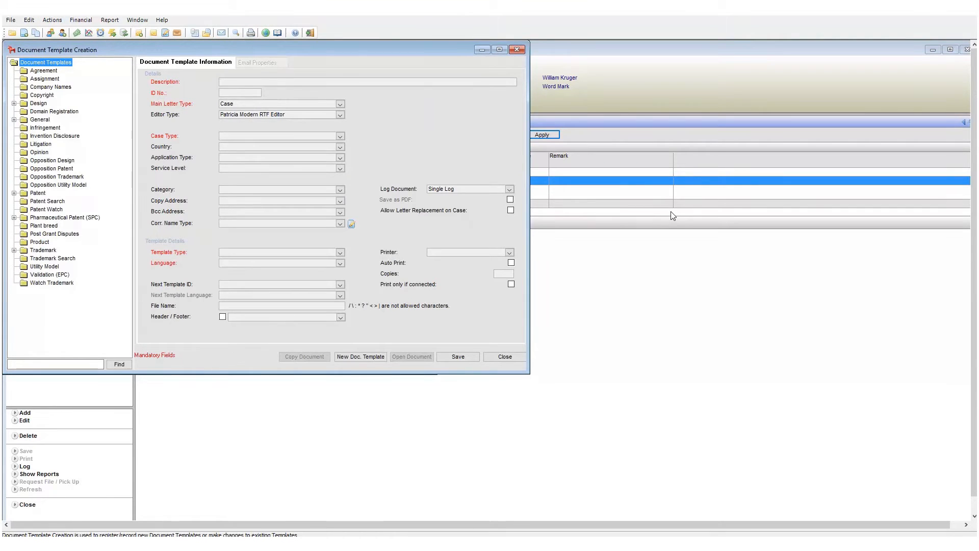
pyautogui.moveTo(691, 221)
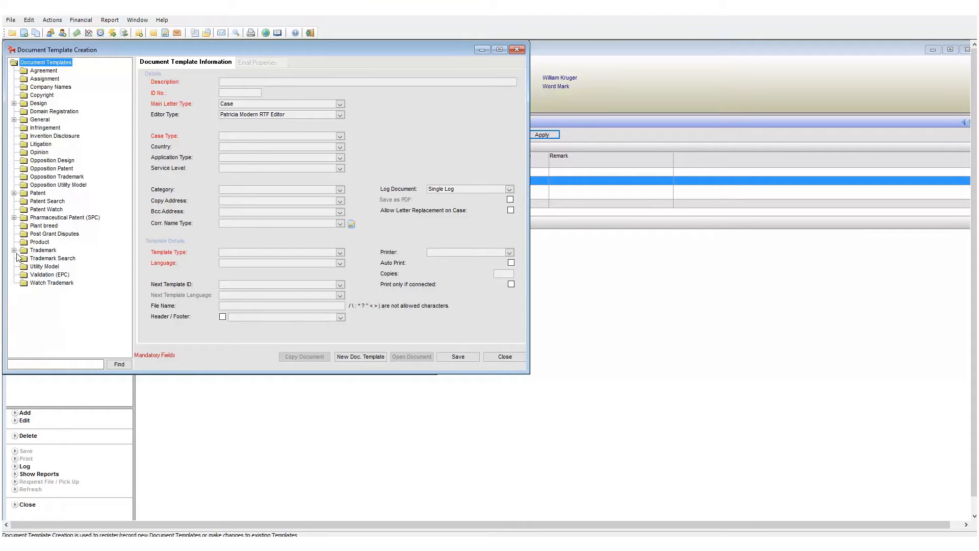
pyautogui.click(14, 250)
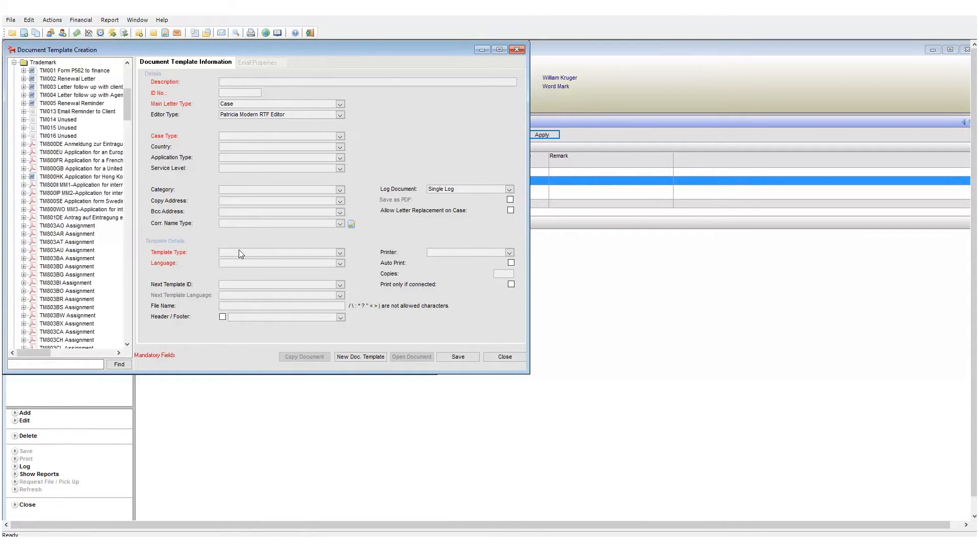
pyautogui.scroll(-3)
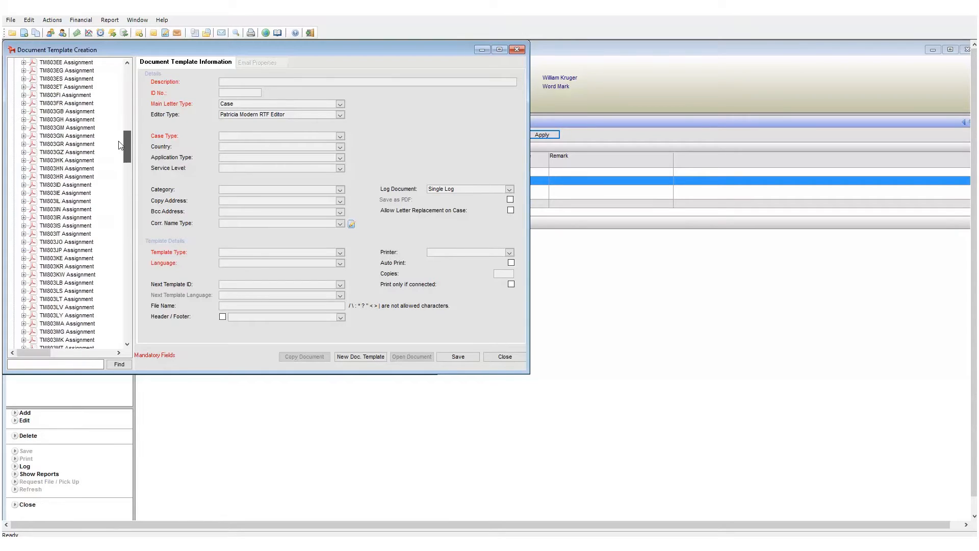
pyautogui.scroll(3)
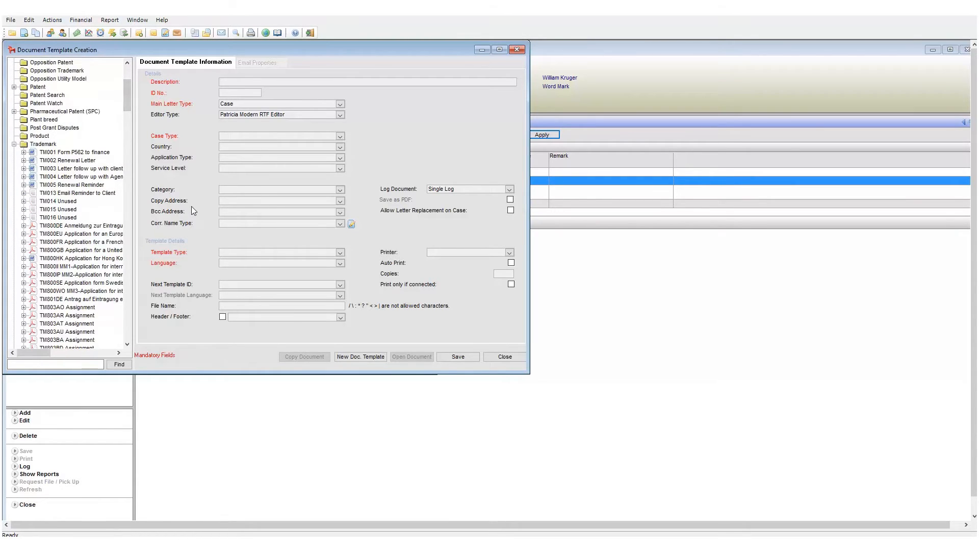
pyautogui.click(76, 193)
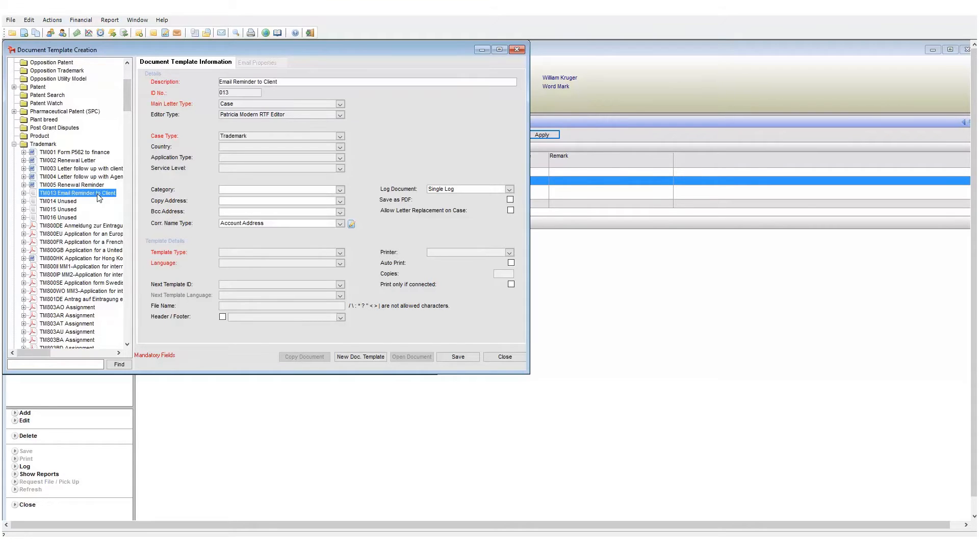
pyautogui.moveTo(250, 258)
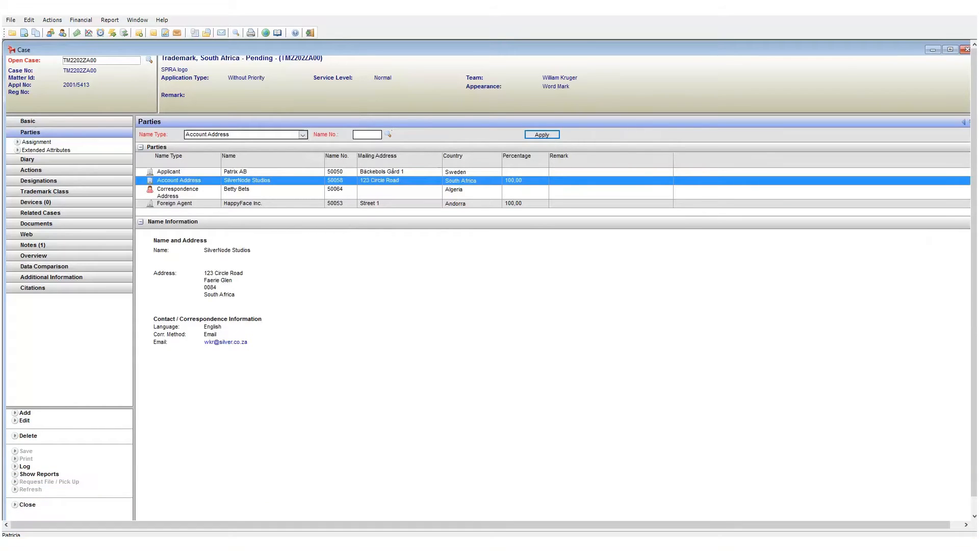
pyautogui.moveTo(590, 301)
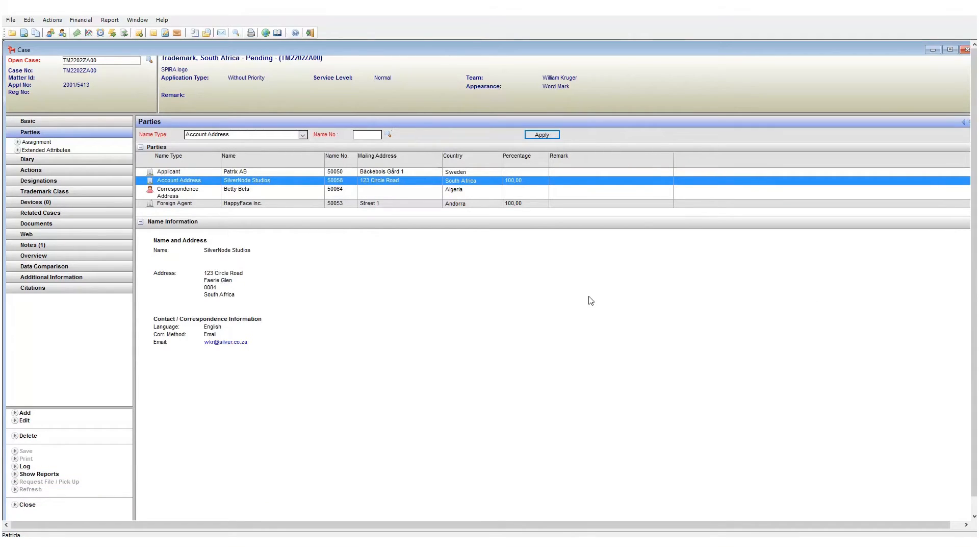
# Step: Select the Foreign Agent row to show HappyFace Inc.'s Andorra address and email
pyautogui.click(236, 334)
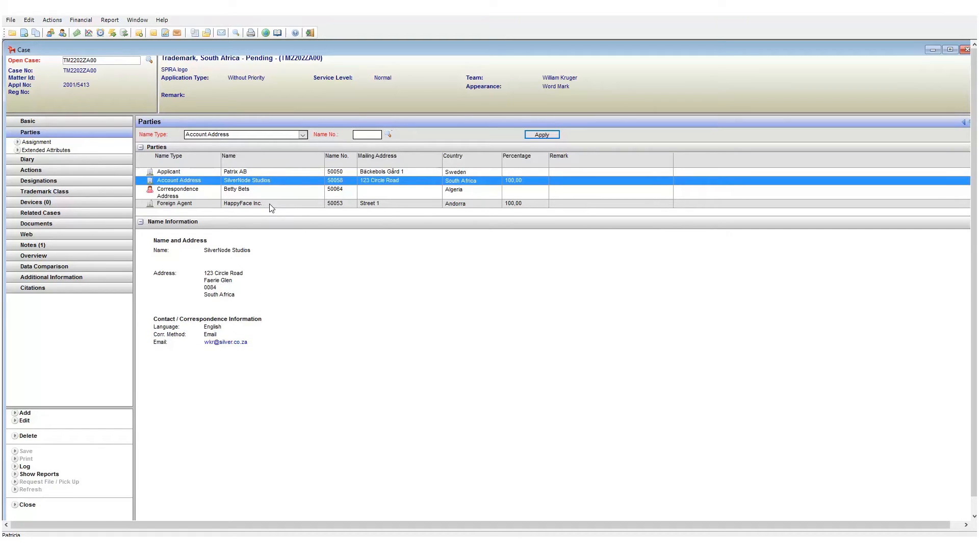
pyautogui.click(242, 203)
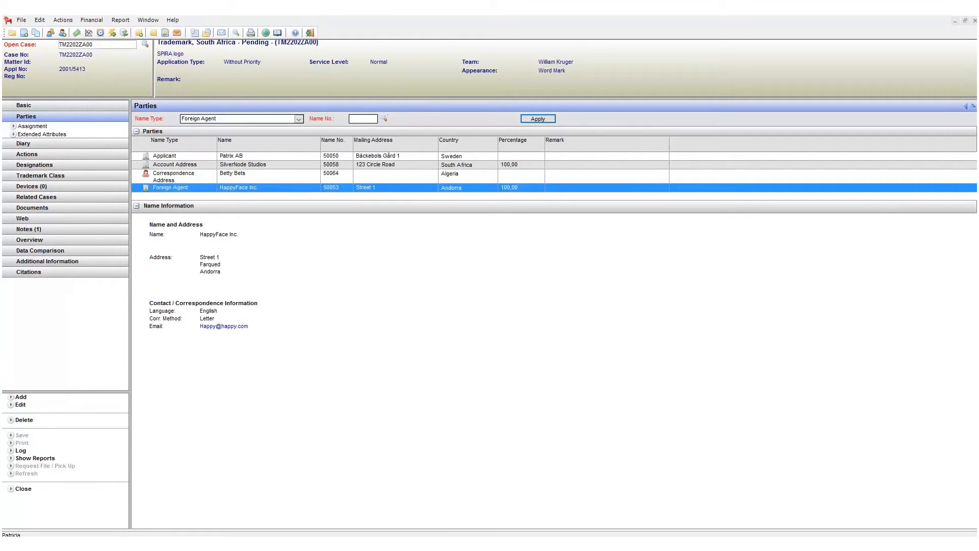
pyautogui.moveTo(465, 87)
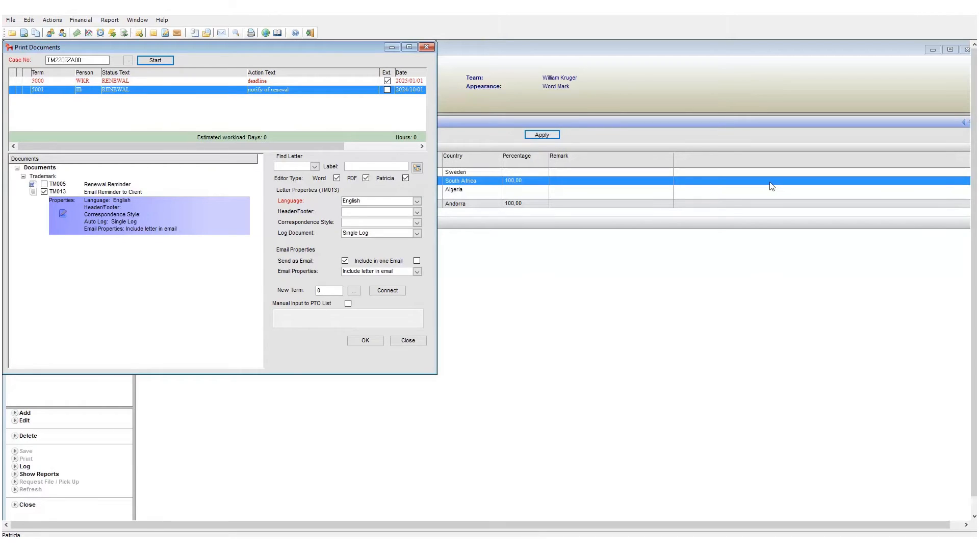
pyautogui.moveTo(506, 341)
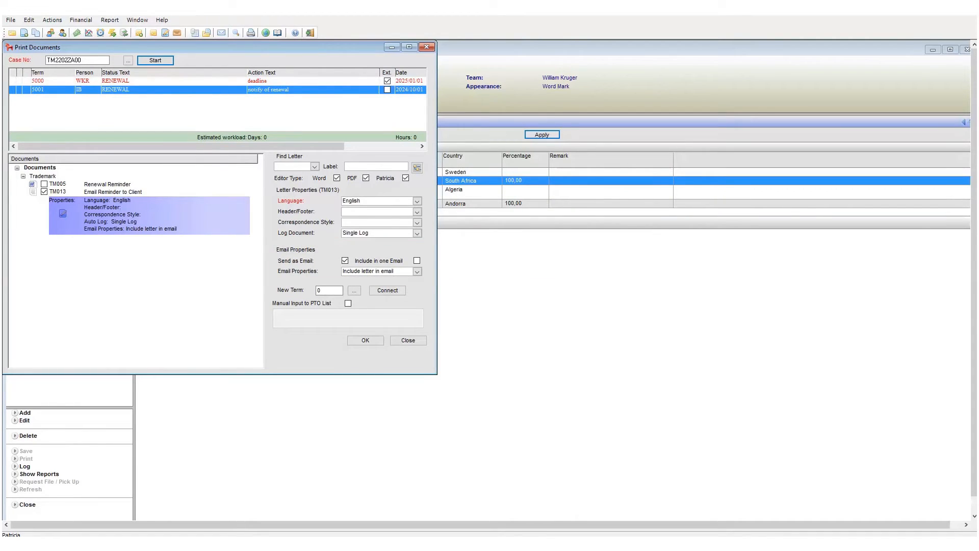
pyautogui.moveTo(356, 253)
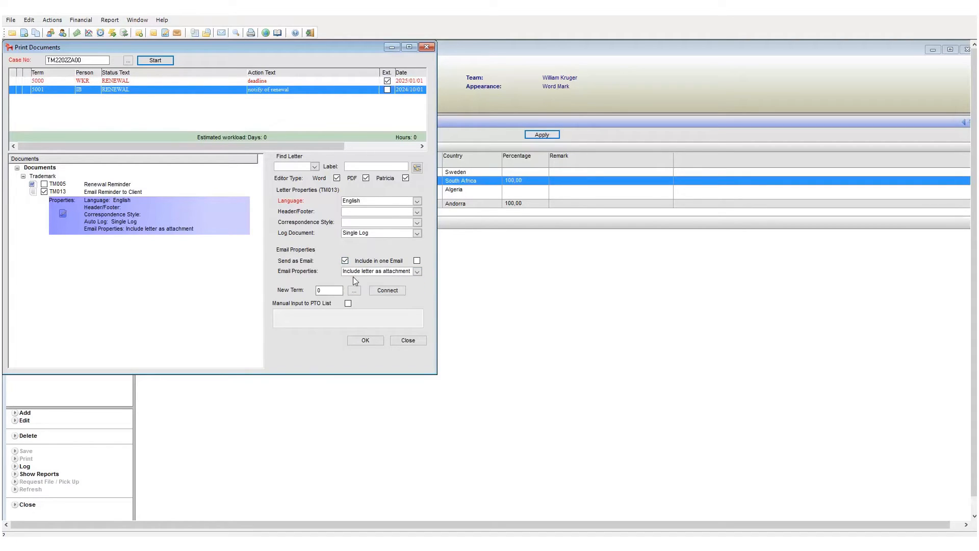
pyautogui.moveTo(453, 356)
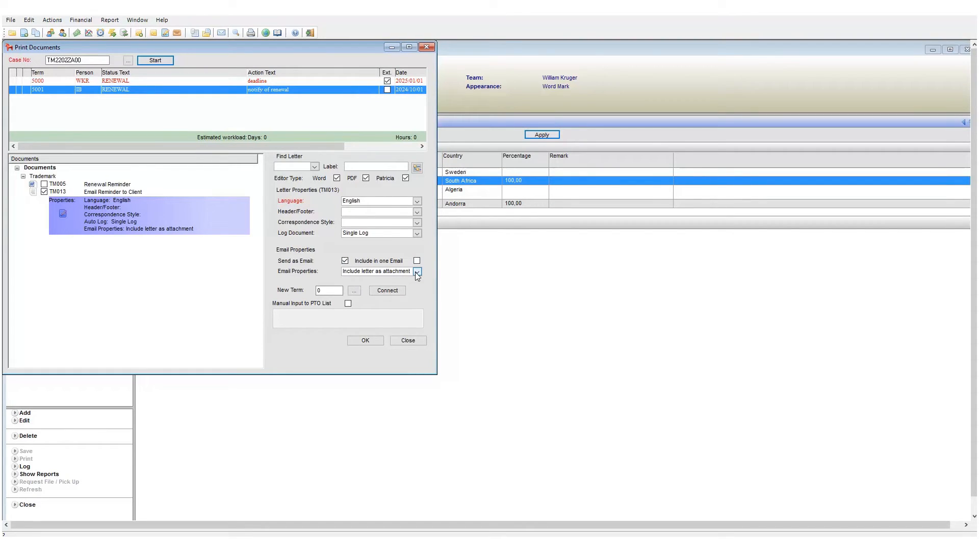
# Step: Set Email Properties to 'Include letter in email' and generate the reminder letter in Document Printing
pyautogui.click(417, 271)
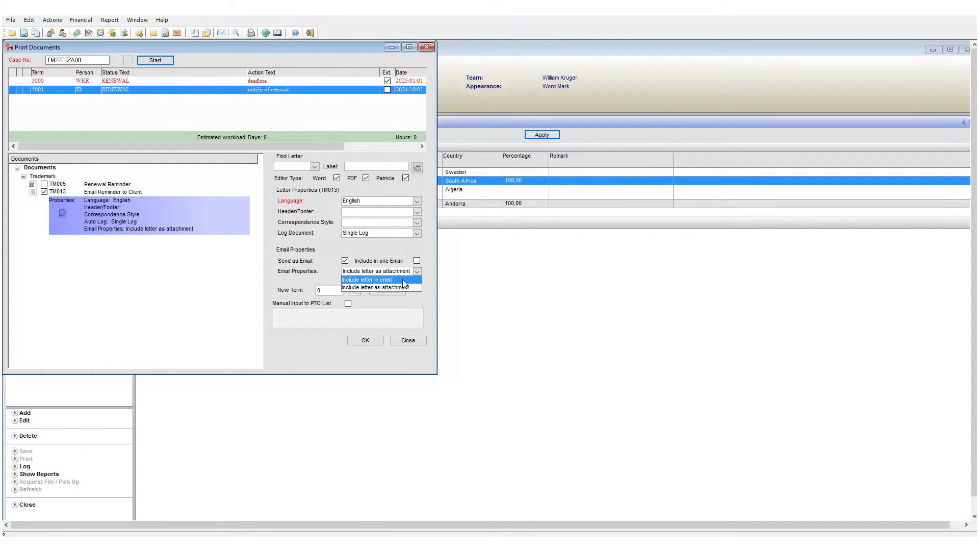
pyautogui.click(367, 279)
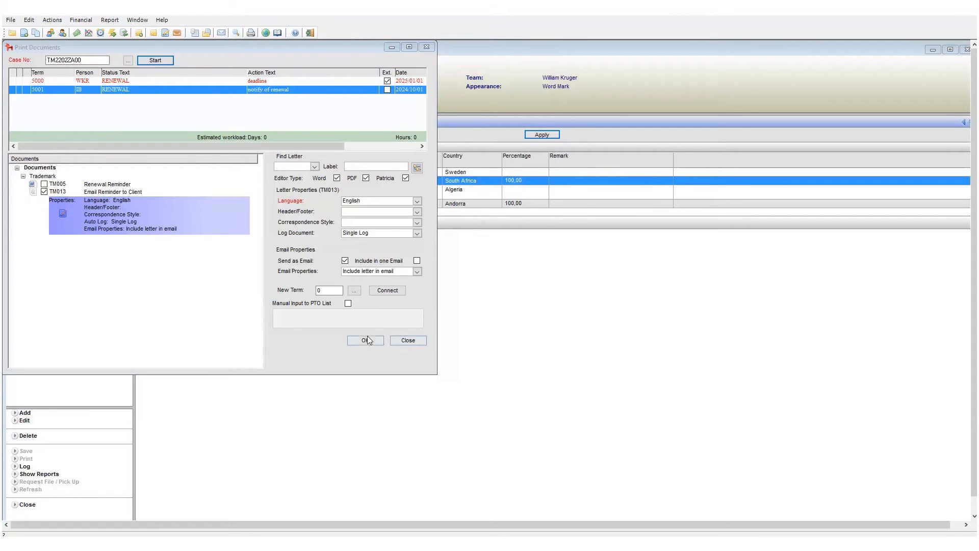
pyautogui.click(365, 340)
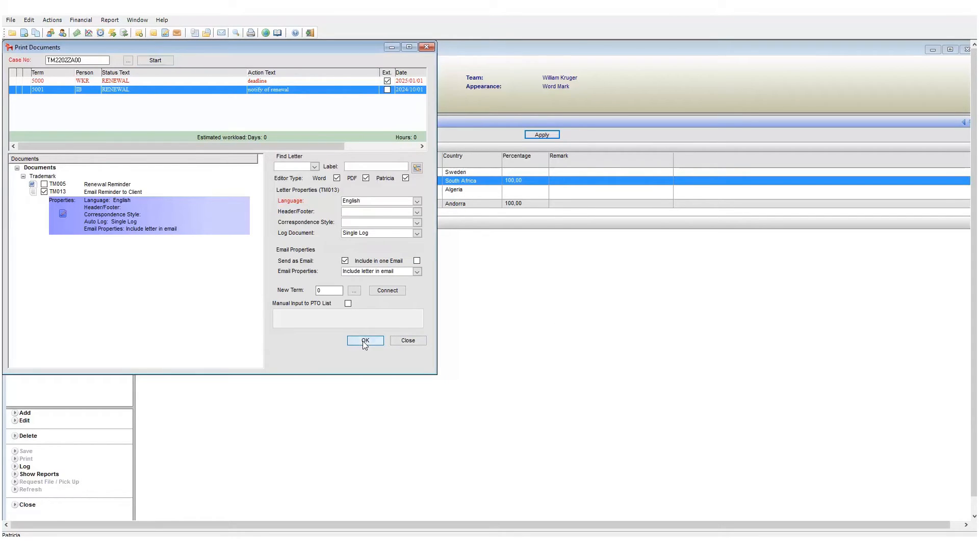
pyautogui.click(365, 340)
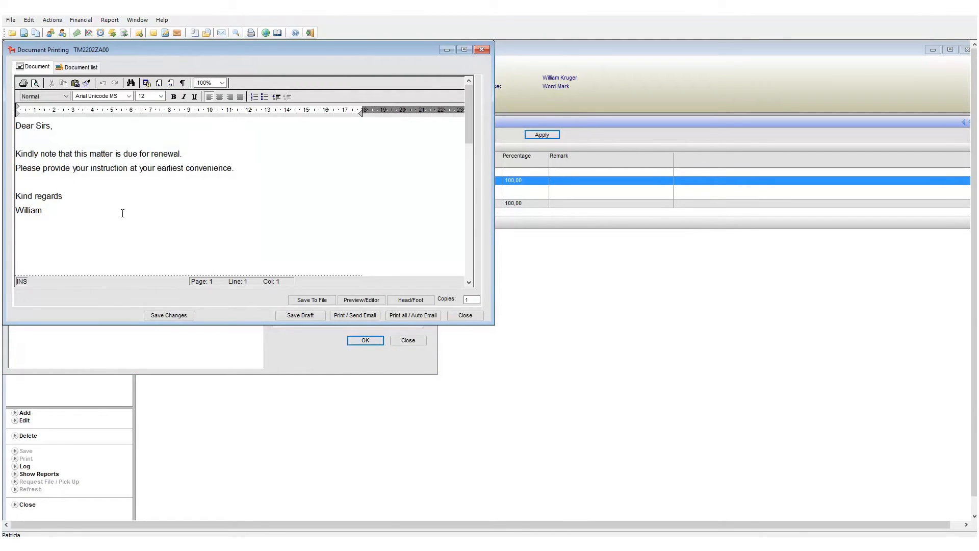
# Step: Complete the sign-off surname so it reads 'William Kruger'
pyautogui.write('Krug')
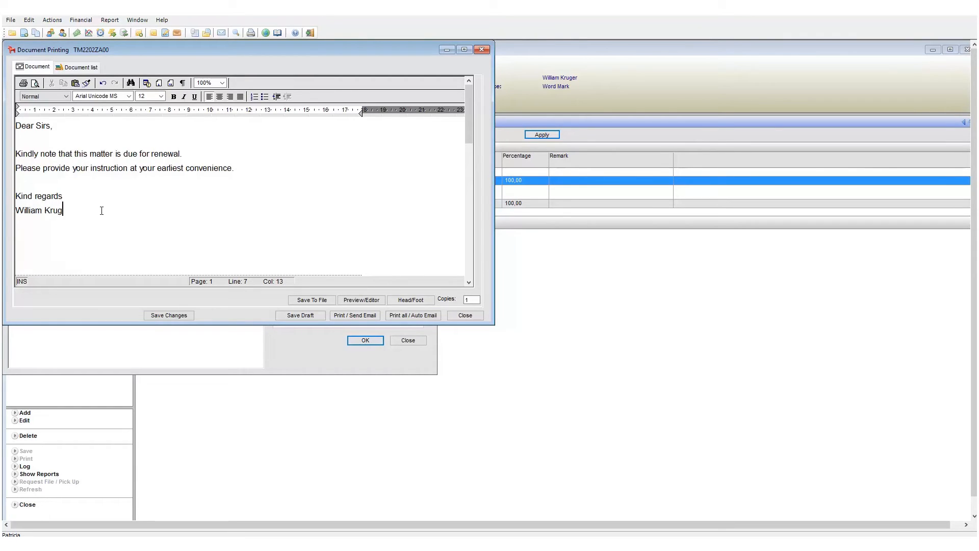
pyautogui.write('er')
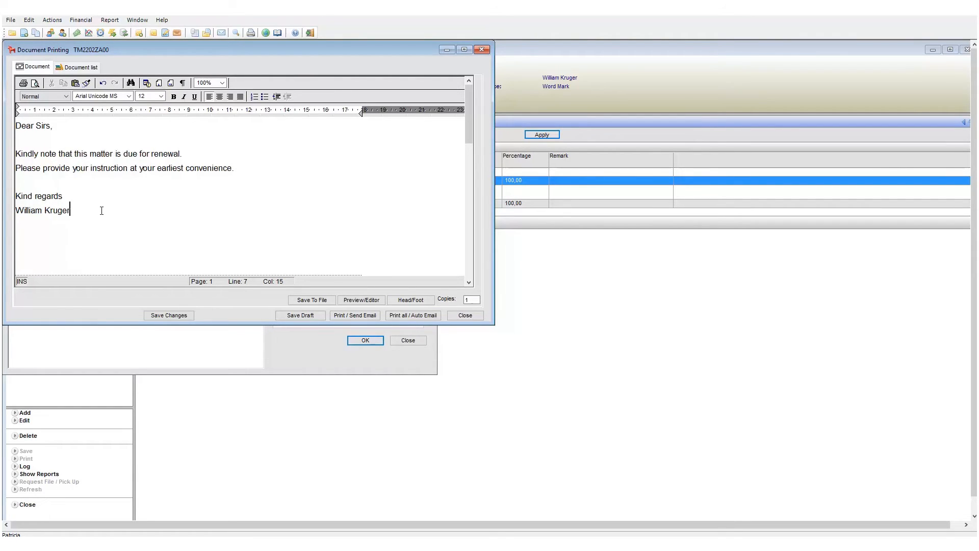
pyautogui.moveTo(354, 315)
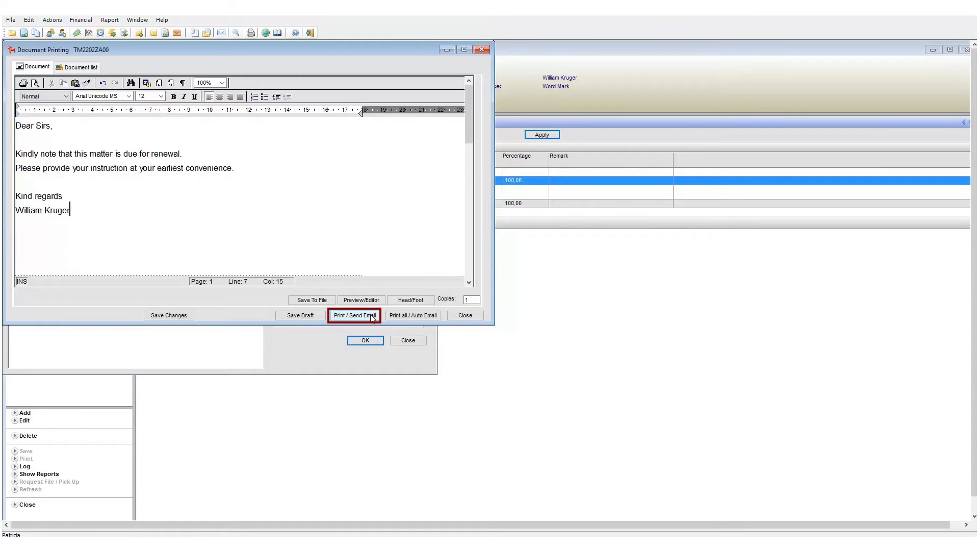
# Step: Send the letter to a Send Email draft addressed to SilverNode Studios with the trademark subject filled in
pyautogui.click(353, 315)
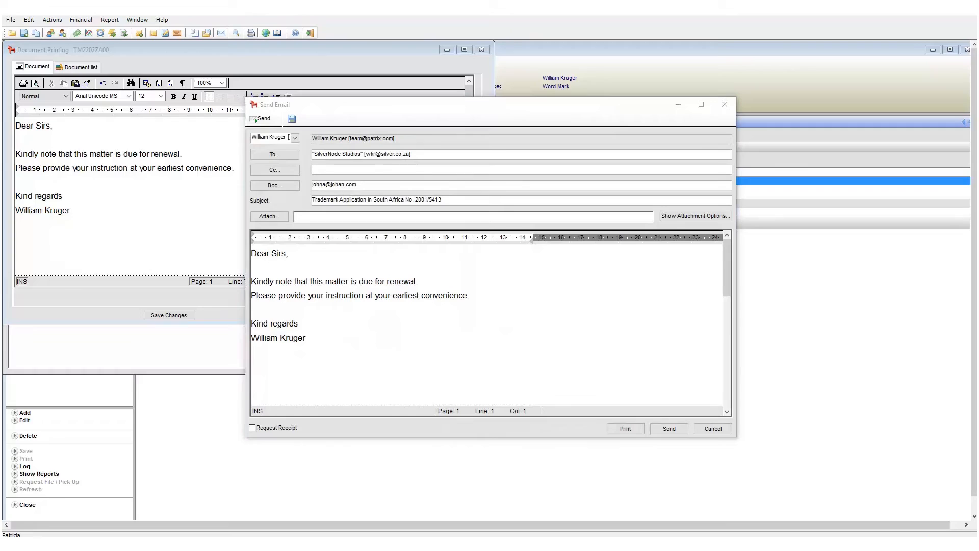
pyautogui.moveTo(231, 152)
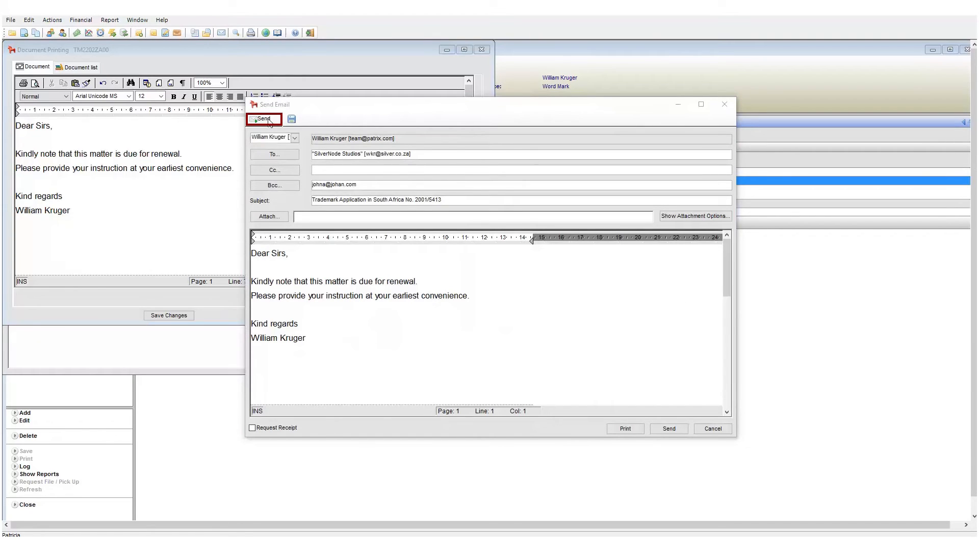
pyautogui.moveTo(278, 122)
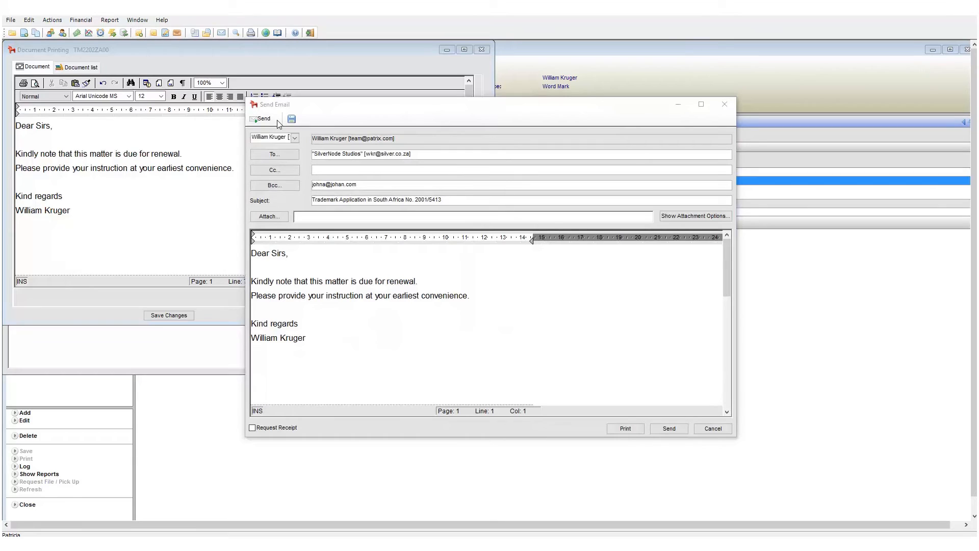
pyautogui.moveTo(353, 134)
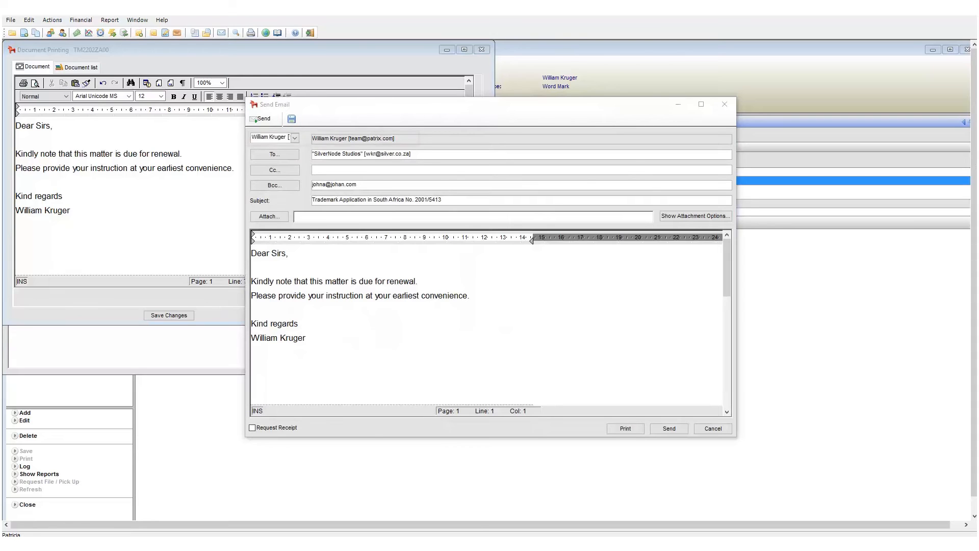
pyautogui.click(353, 138)
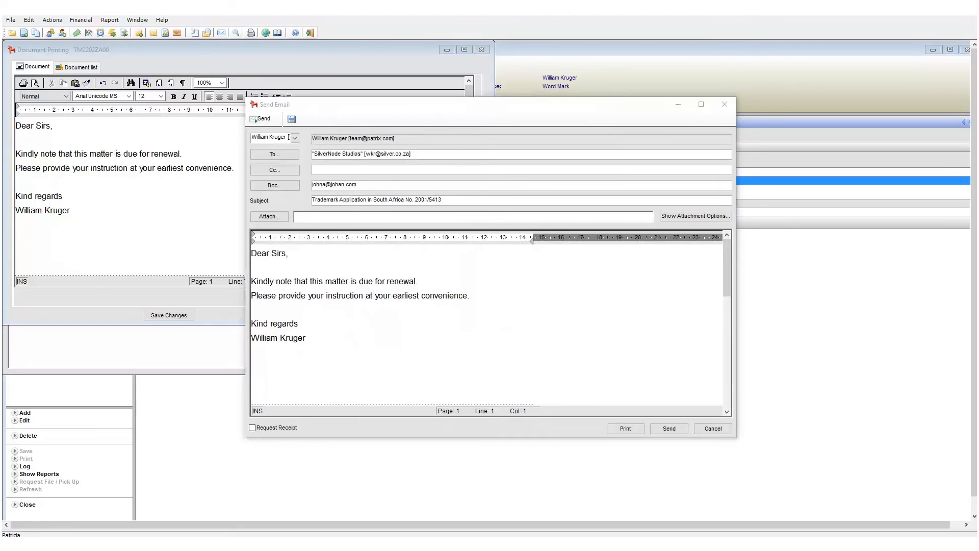
pyautogui.click(273, 154)
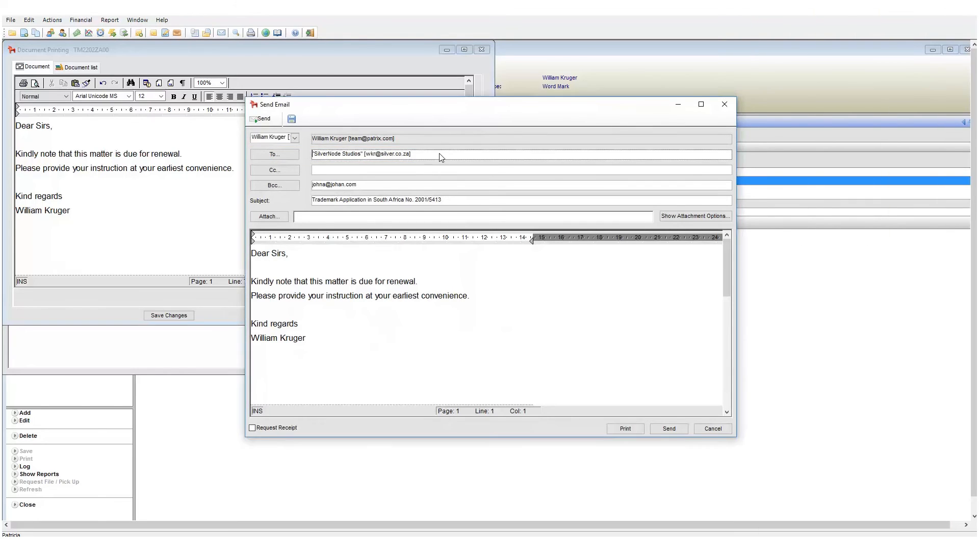
pyautogui.write('asdfasd')
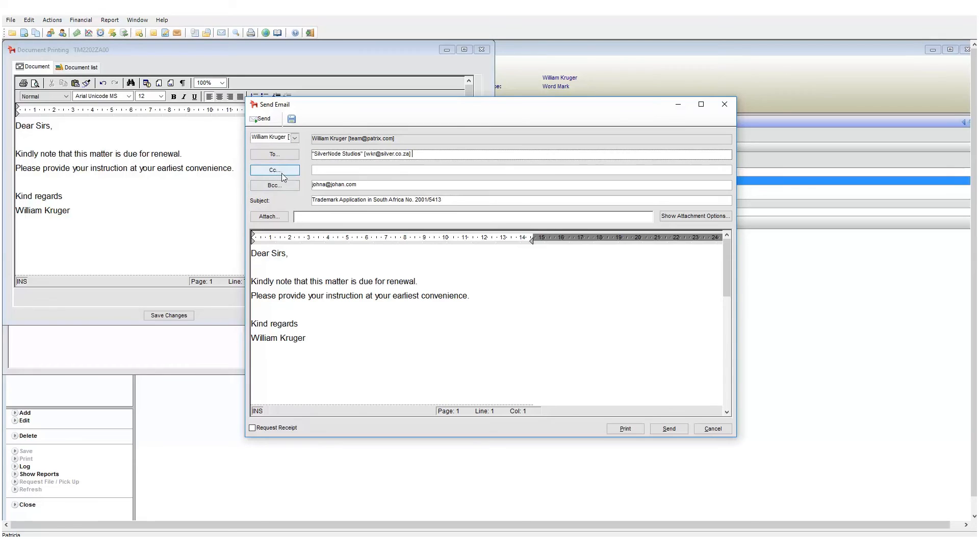
# Step: Add Applicant: Patrix AB as a Cc recipient via Select Names
pyautogui.click(275, 169)
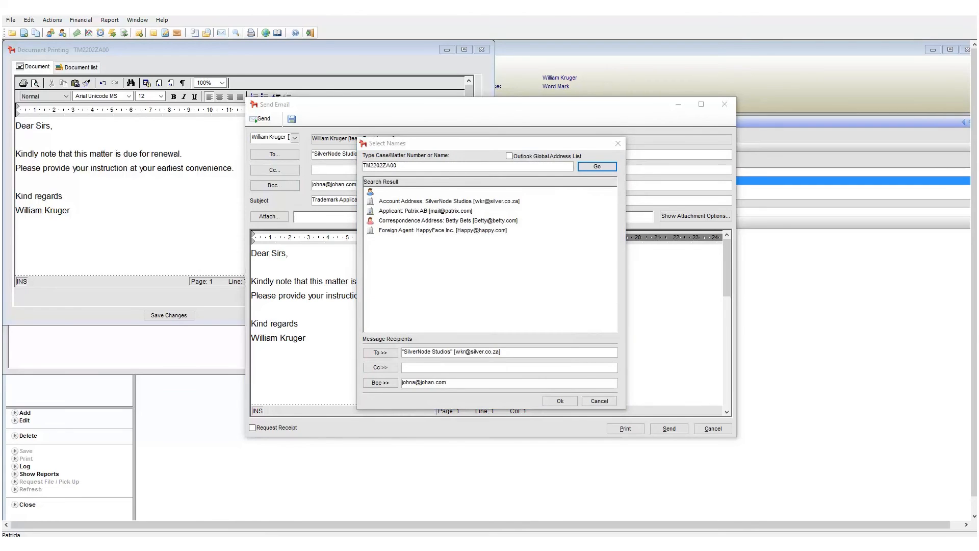
pyautogui.moveTo(826, 306)
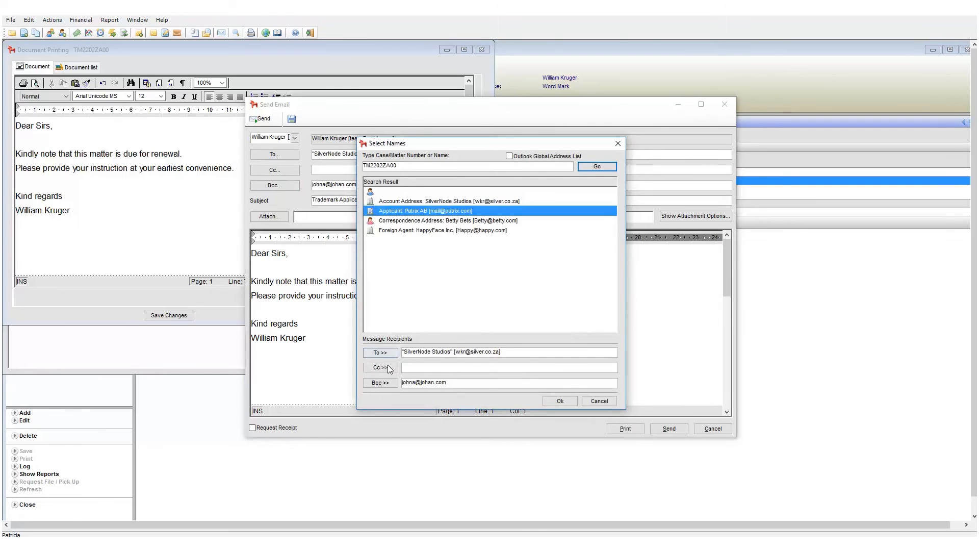
pyautogui.click(379, 367)
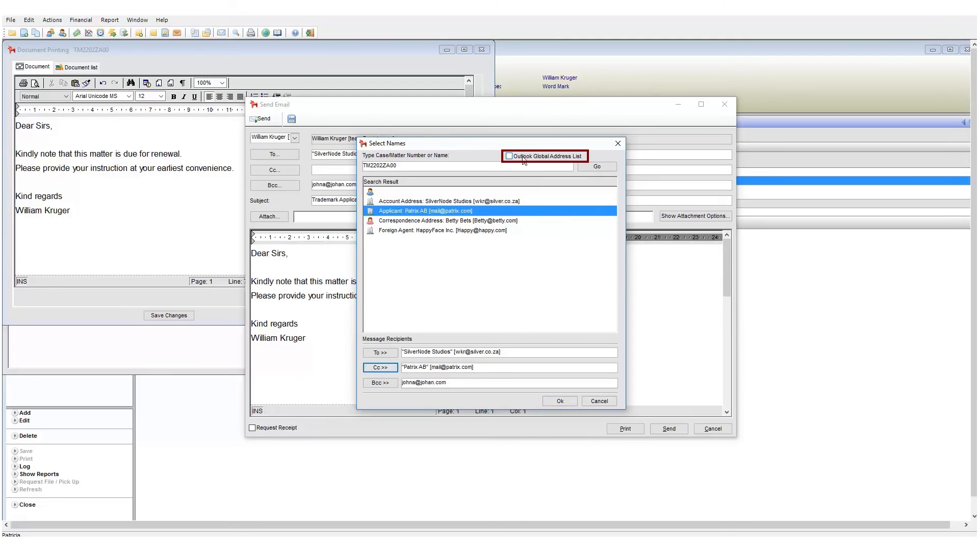
pyautogui.click(558, 401)
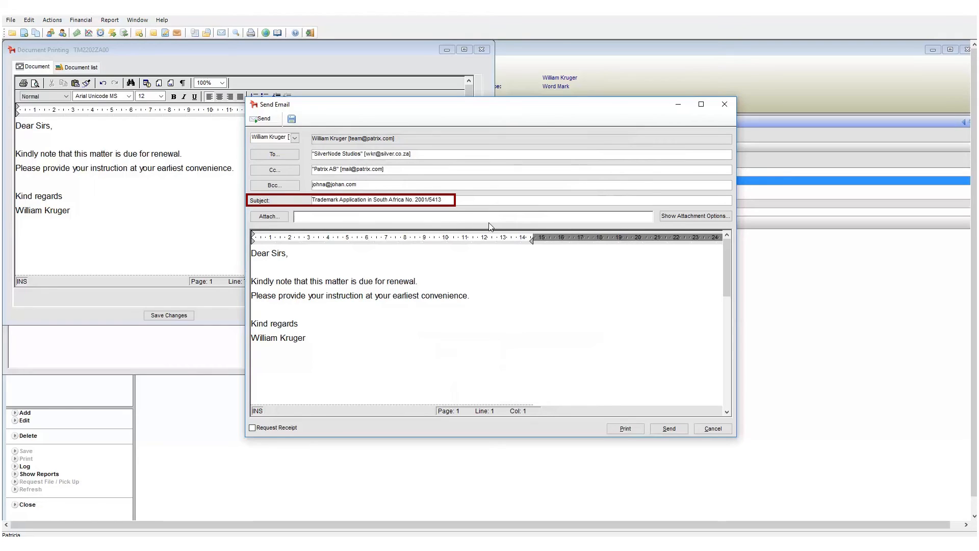
pyautogui.tripleClick(375, 200)
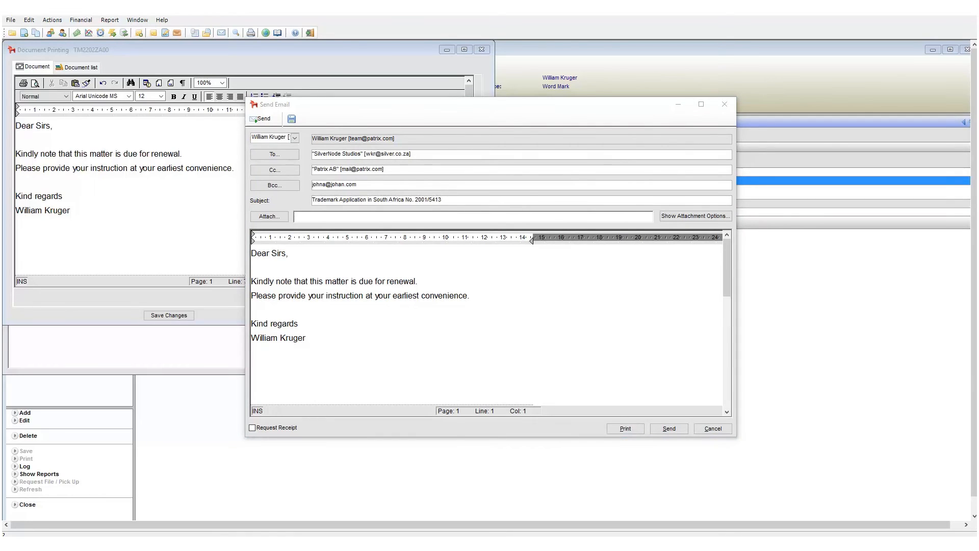
pyautogui.click(269, 217)
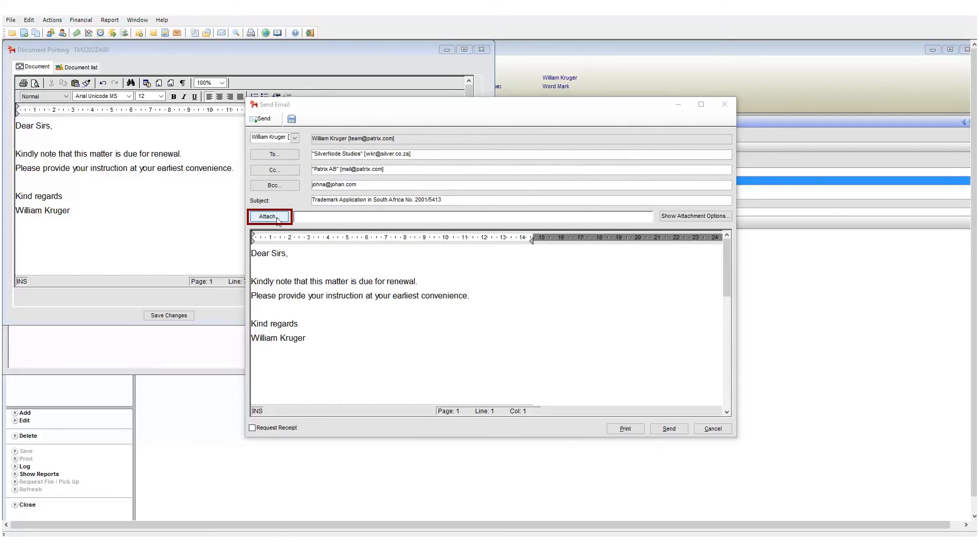
pyautogui.moveTo(269, 216)
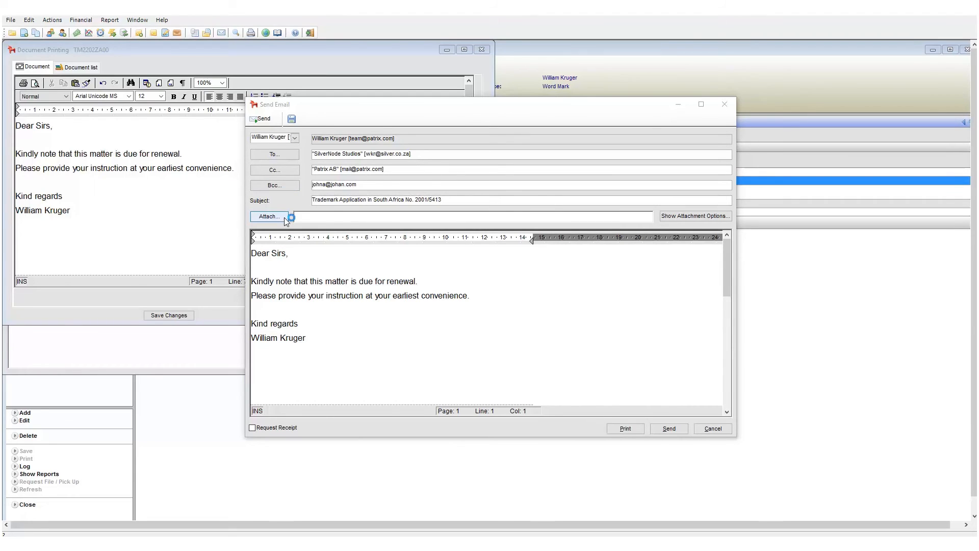
# Step: Attach the case document Additional Info 1249.pdf to the email draft
pyautogui.click(269, 216)
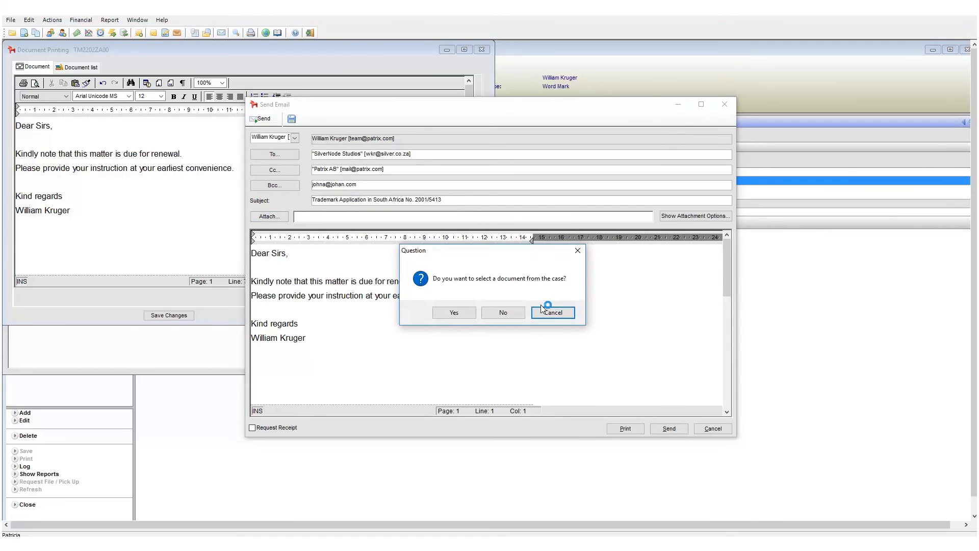
pyautogui.moveTo(481, 289)
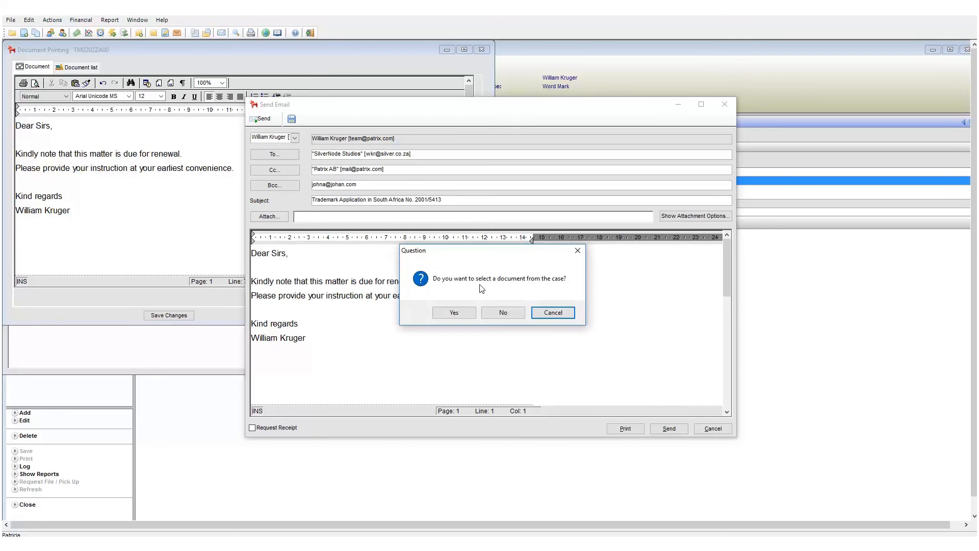
pyautogui.moveTo(454, 312)
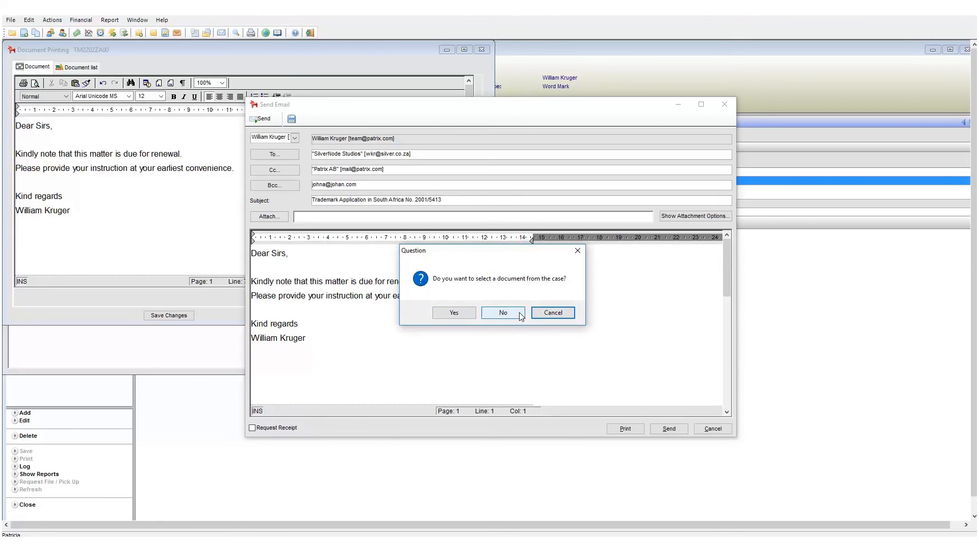
pyautogui.click(453, 312)
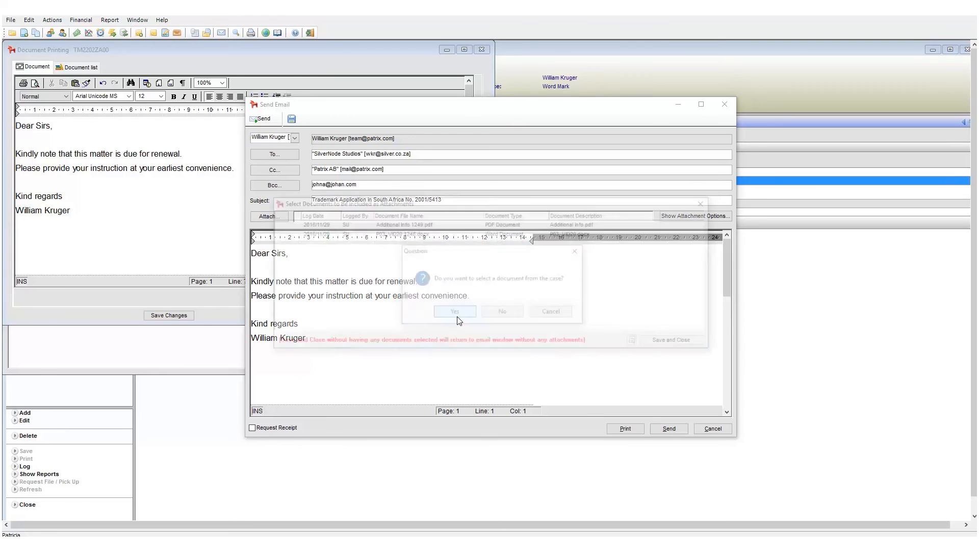
pyautogui.click(455, 311)
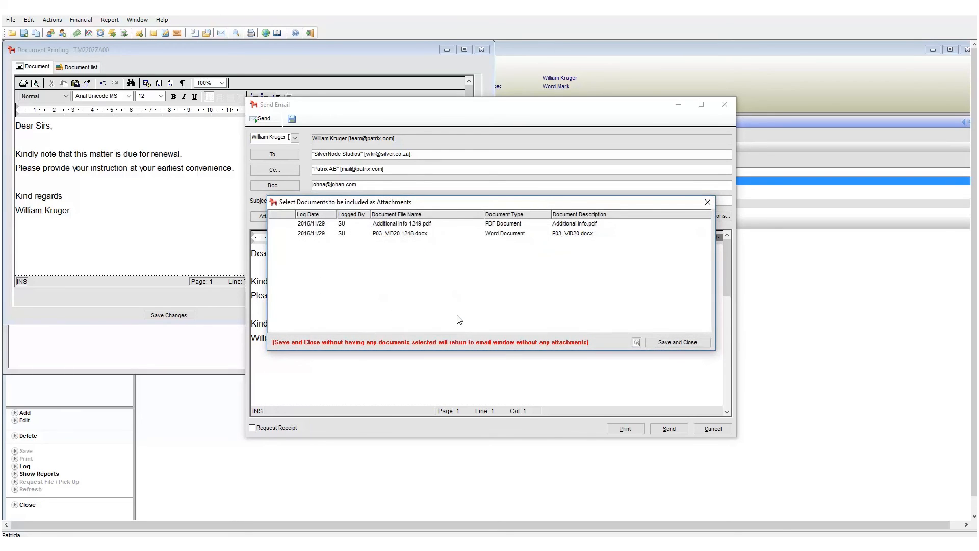
pyautogui.click(402, 223)
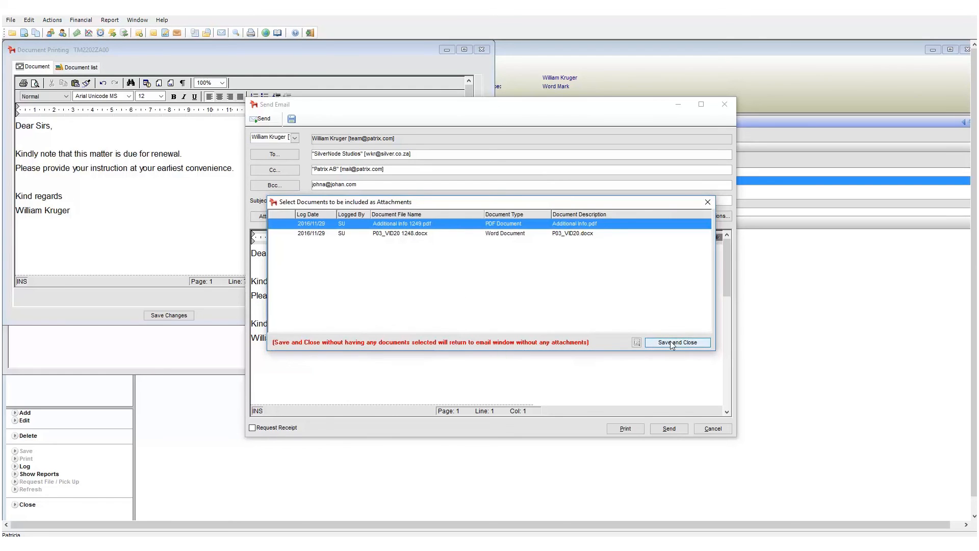
pyautogui.click(678, 342)
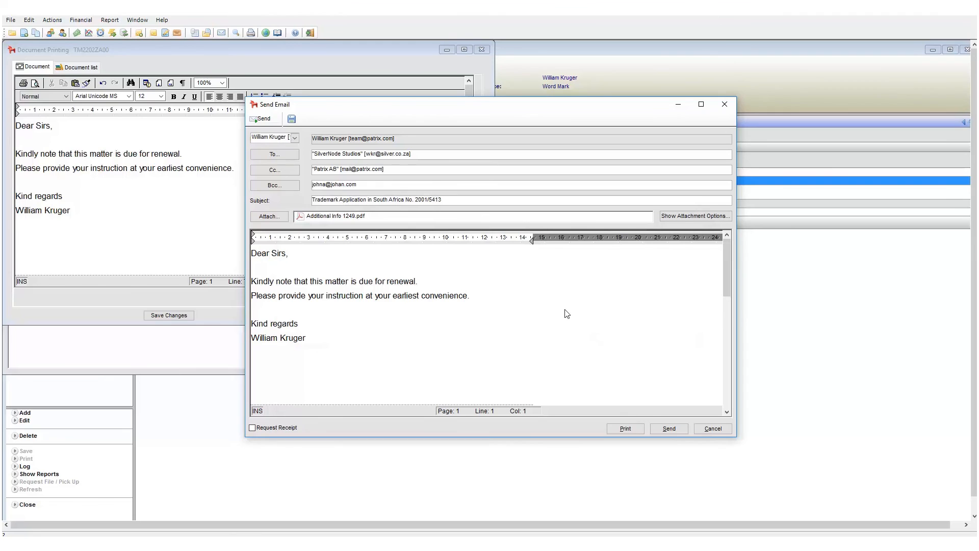
# Step: Attach 5.6_Patricia_User_Manual.chm from the computer's Manuals folder rather than from the case
pyautogui.click(269, 216)
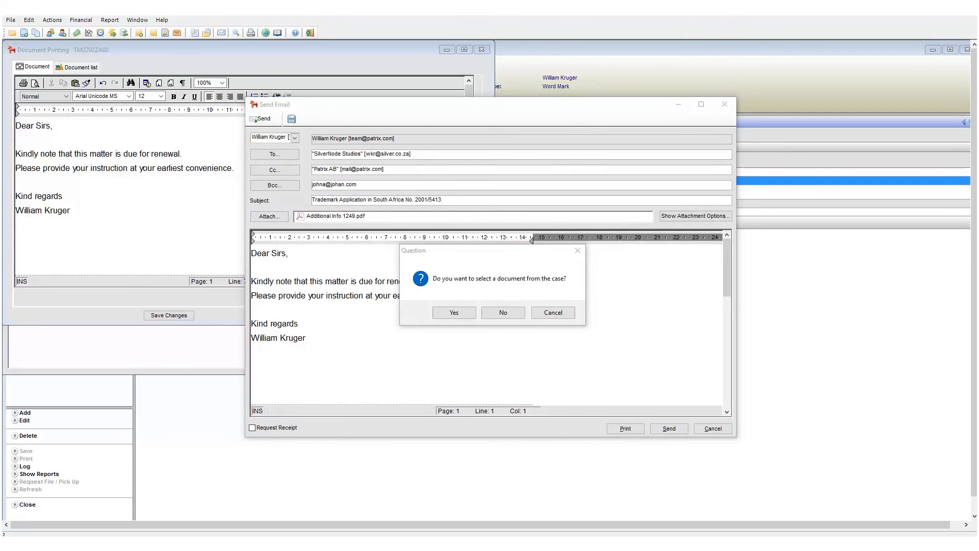
pyautogui.moveTo(506, 297)
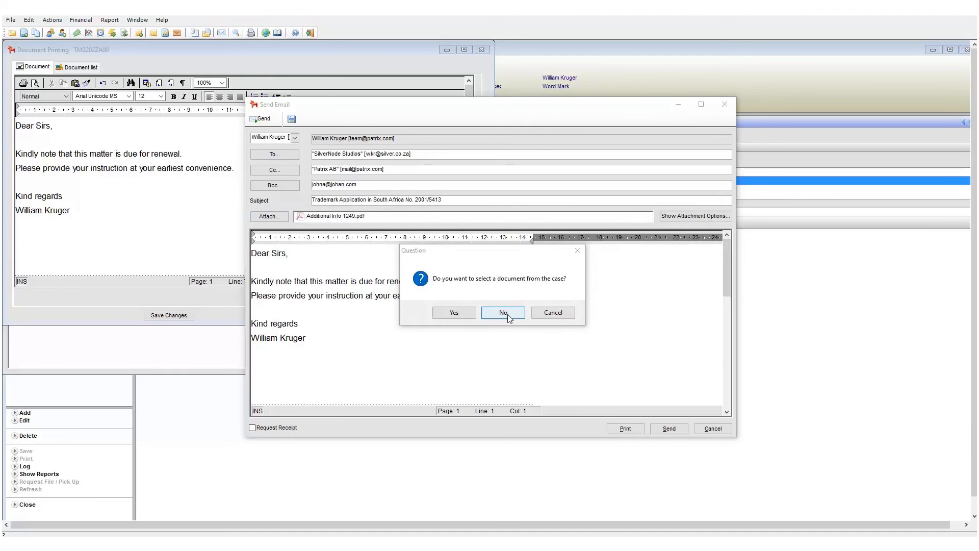
pyautogui.click(502, 312)
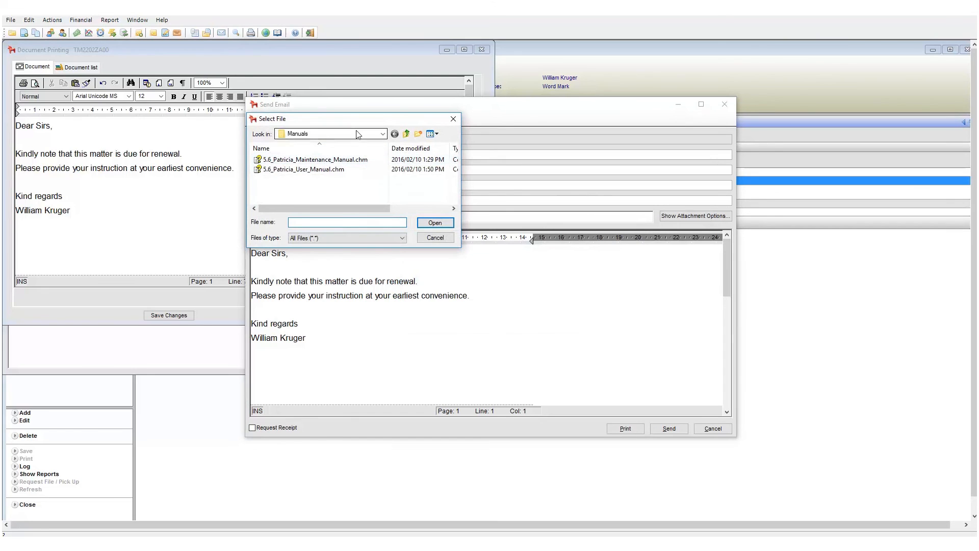
pyautogui.click(305, 169)
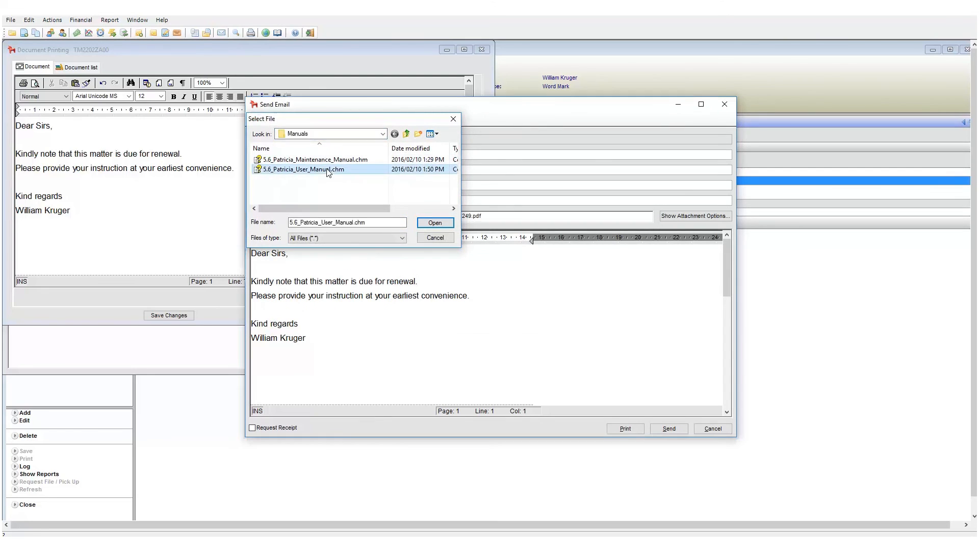
pyautogui.click(435, 223)
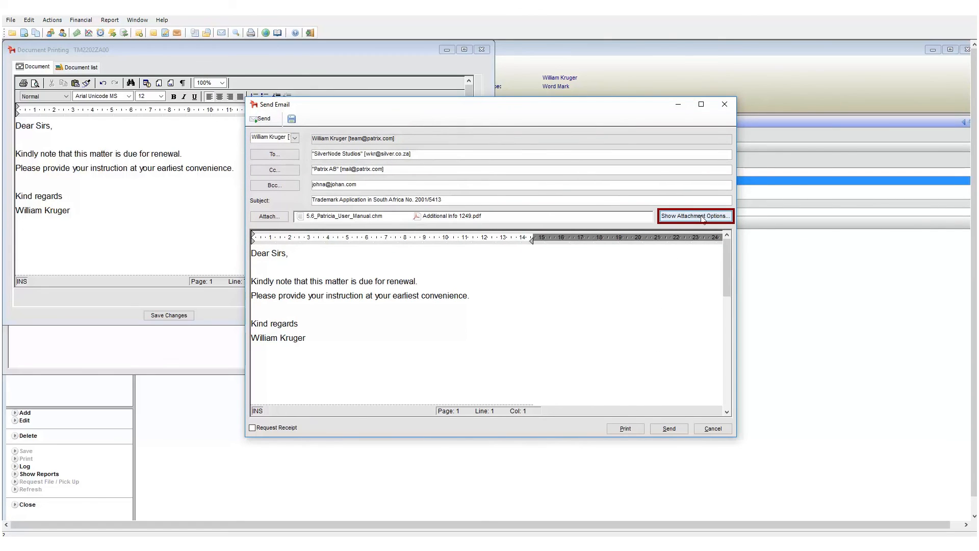
# Step: Show attachment options, mark the manual Send As PDF, then delete it leaving only Additional Info 1249.pdf
pyautogui.click(695, 216)
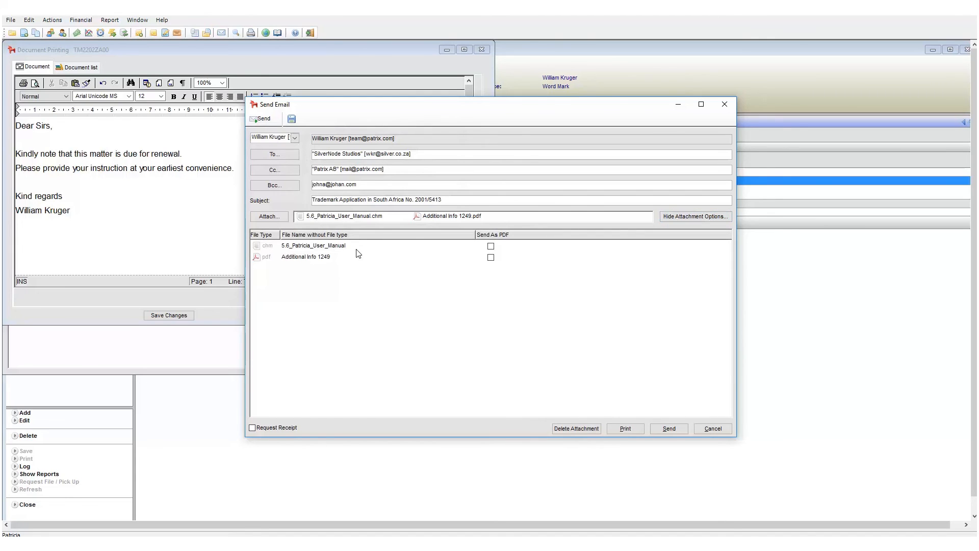
pyautogui.click(491, 246)
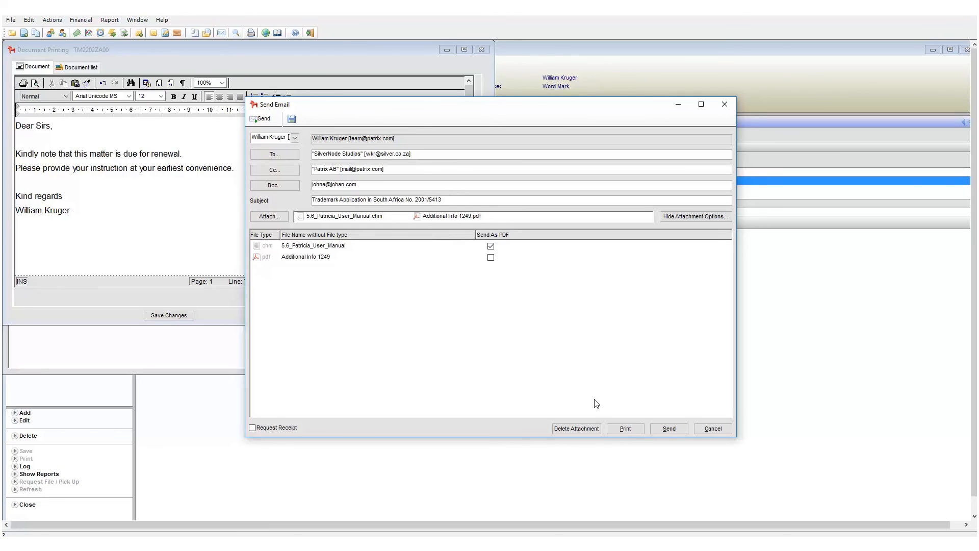
pyautogui.click(575, 428)
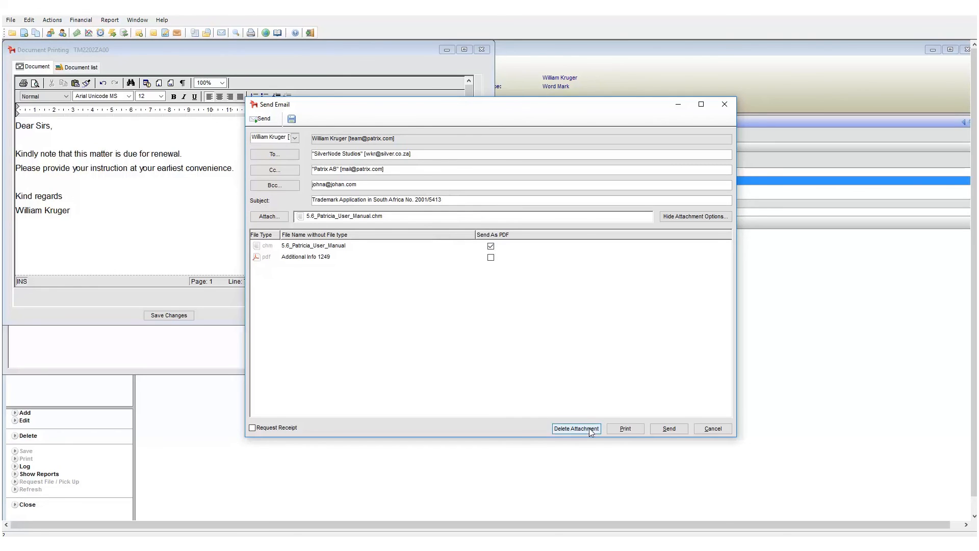
pyautogui.click(575, 429)
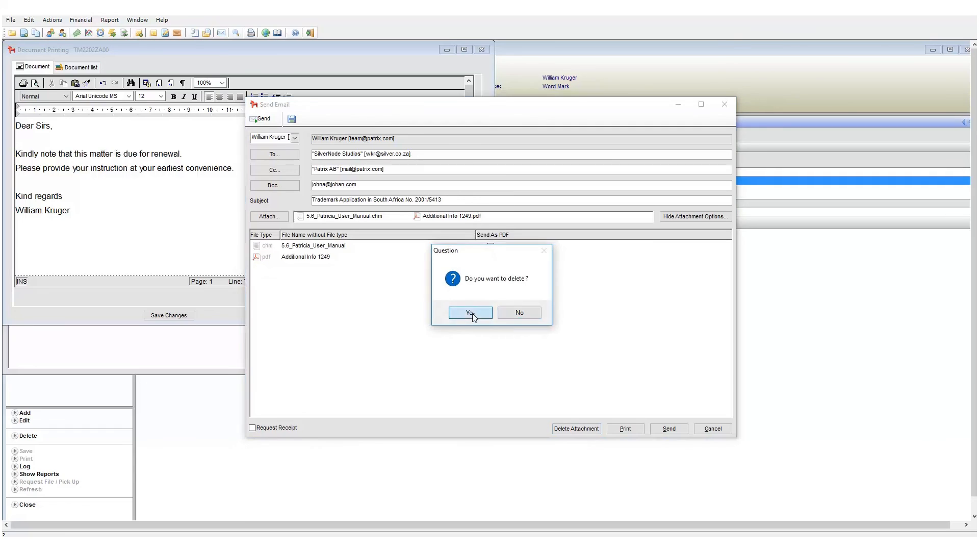
pyautogui.click(469, 312)
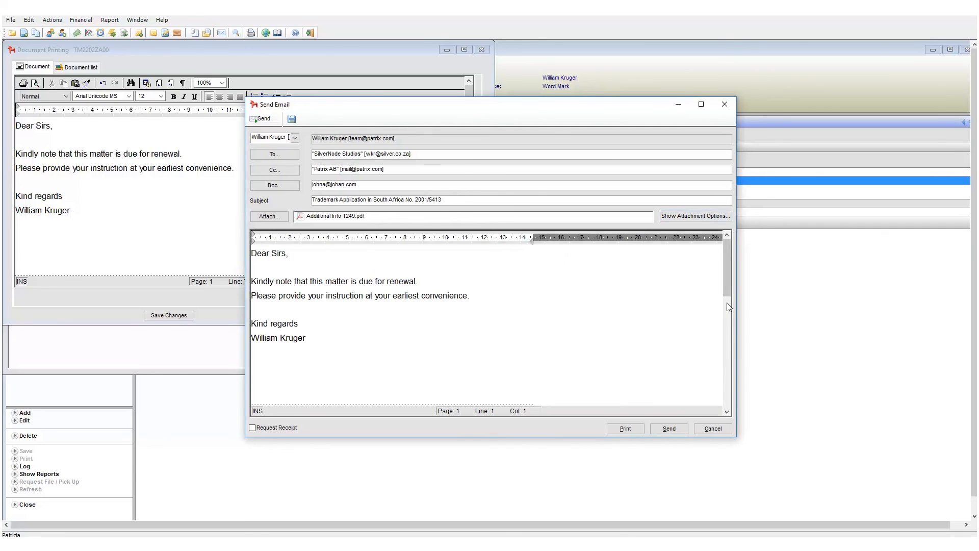
# Step: Tick Request Receipt so a delivery receipt is requested for the email
pyautogui.click(298, 324)
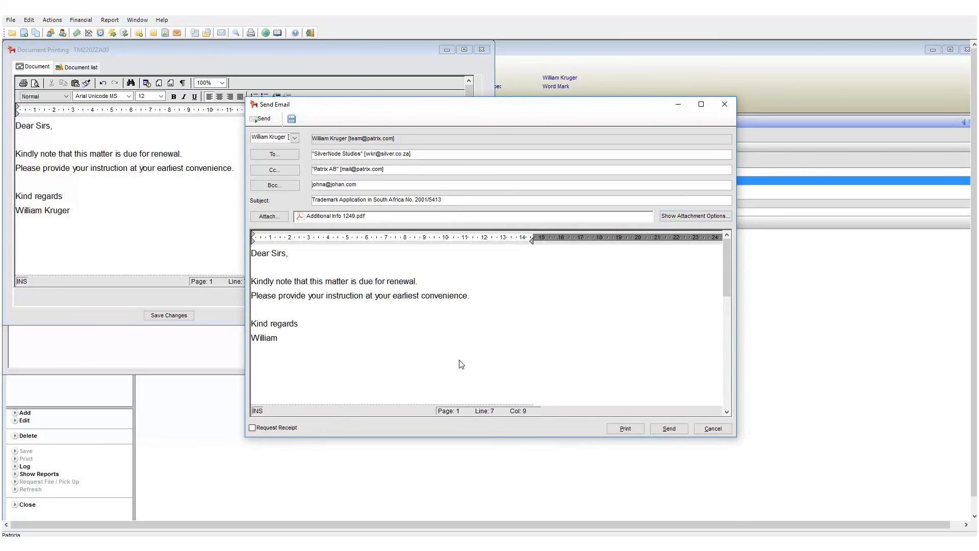
pyautogui.moveTo(483, 369)
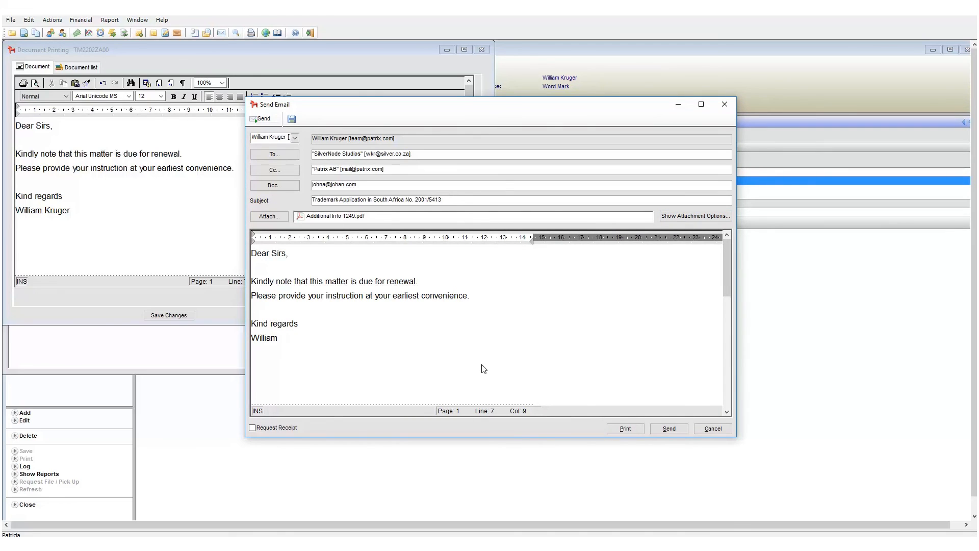
pyautogui.click(253, 428)
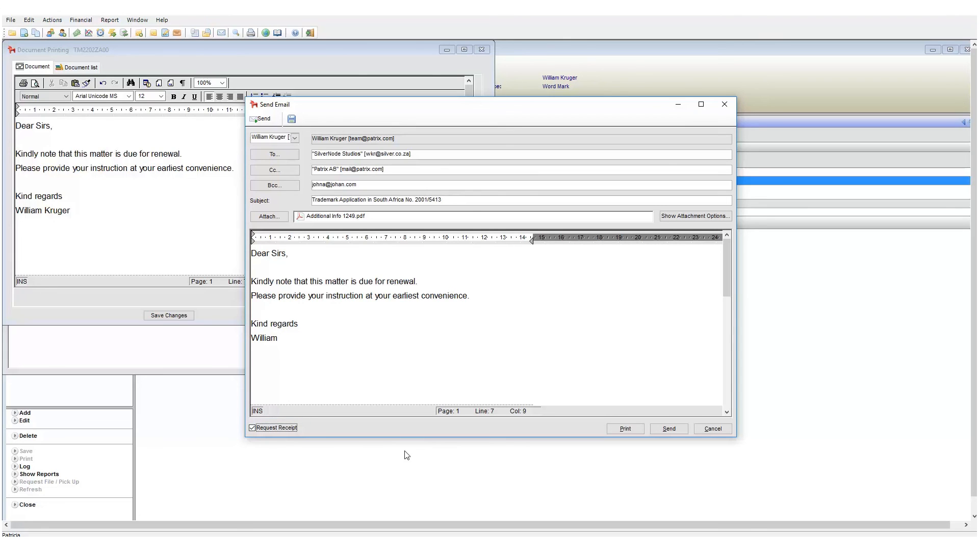
pyautogui.moveTo(403, 450)
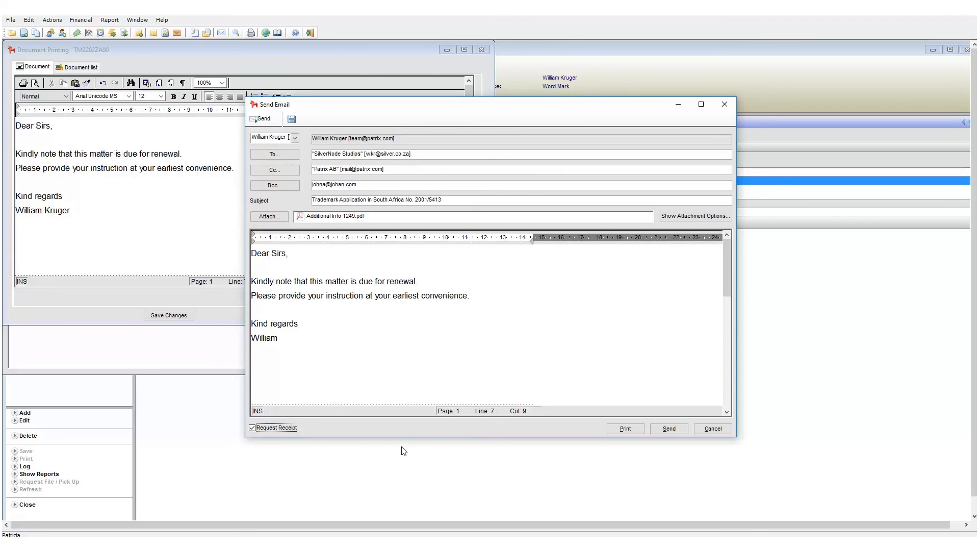